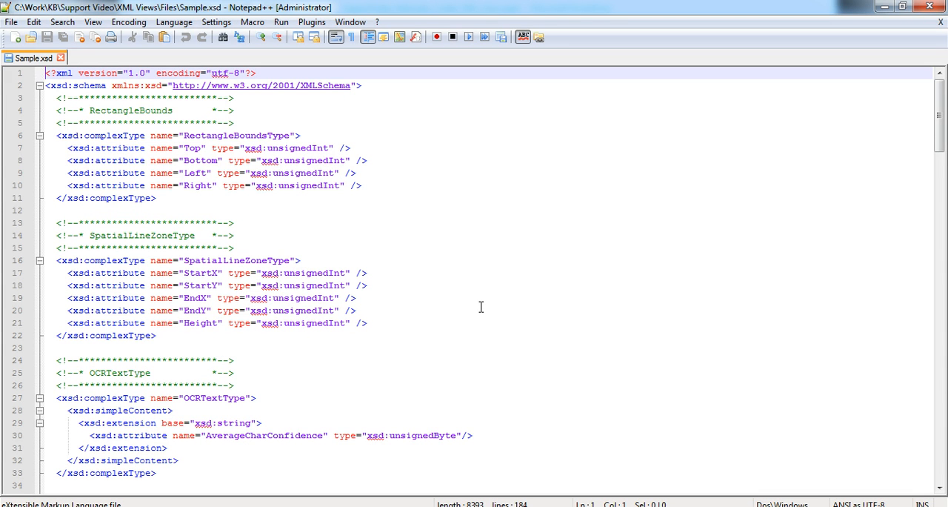
pyautogui.moveTo(613, 251)
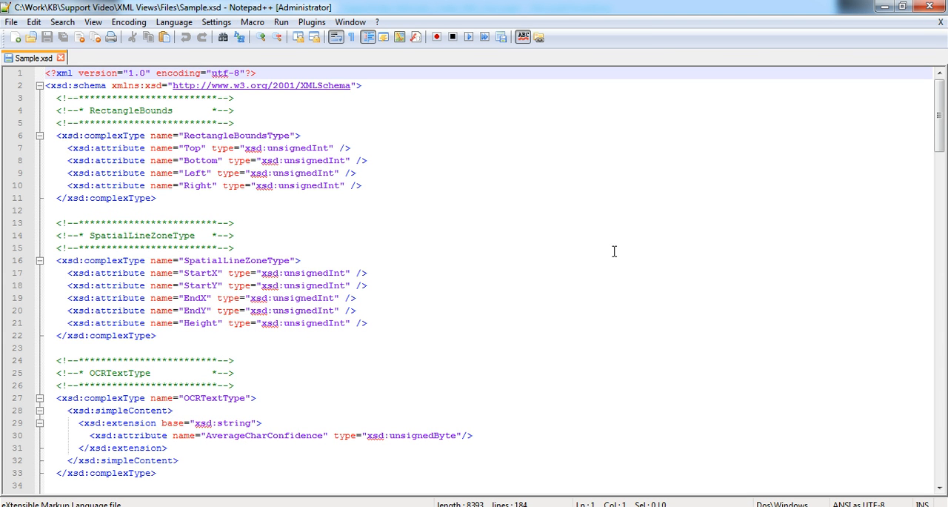
pyautogui.moveTo(940, 122)
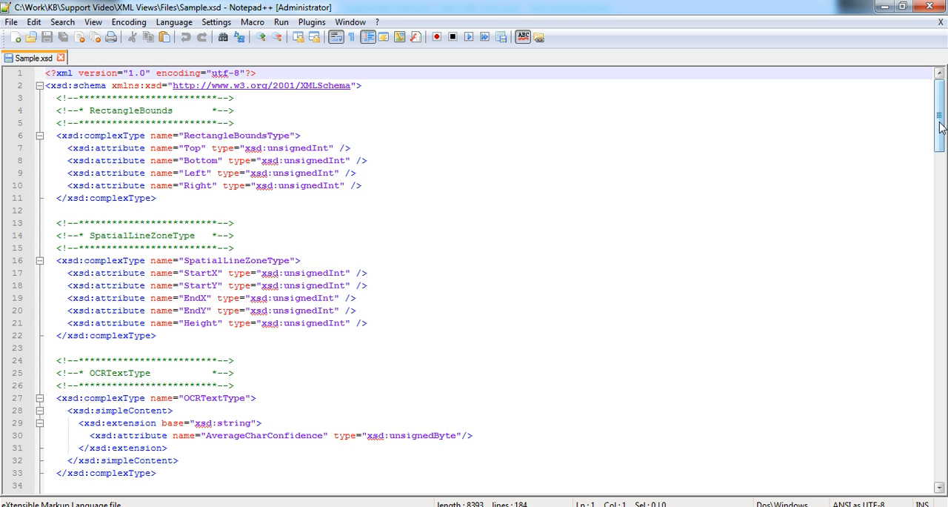
# - Scroll through Sample.xsd's complex types down to AddressType and LocationType
pyautogui.scroll(-3)
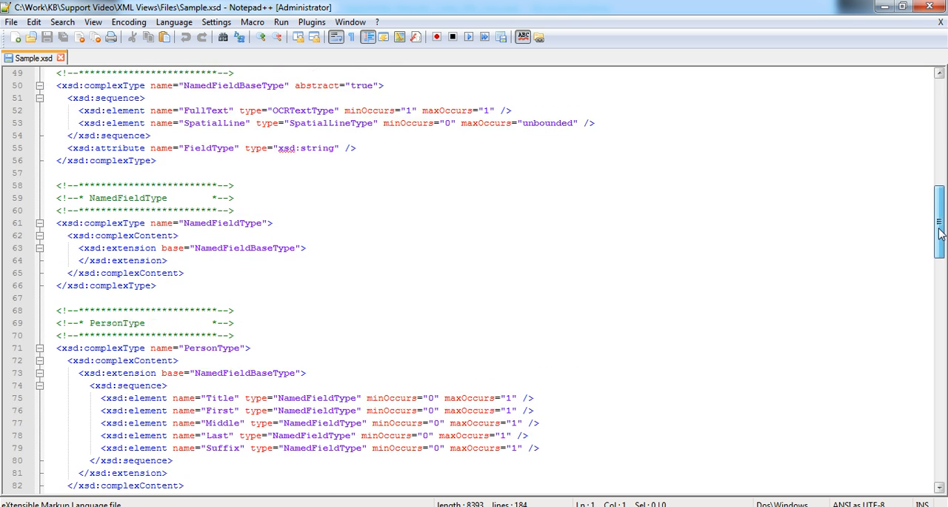
pyautogui.scroll(-3)
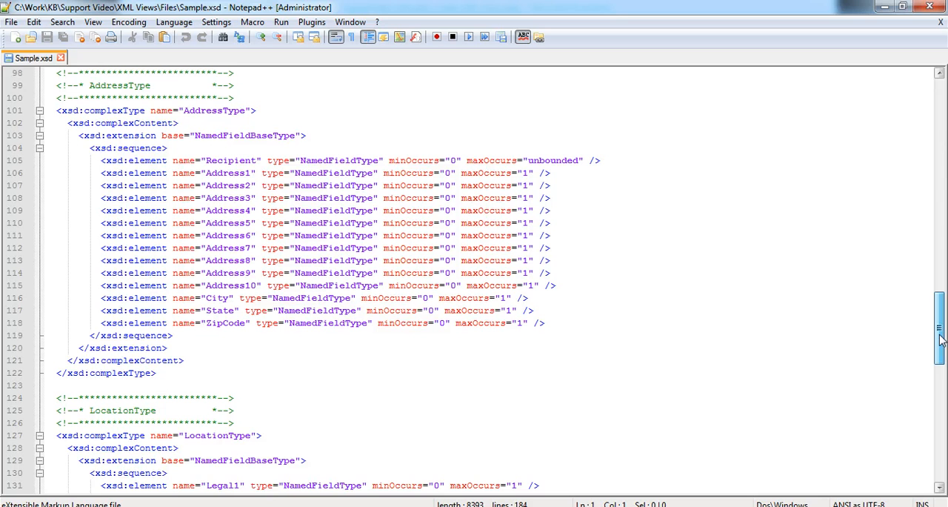
pyautogui.scroll(3)
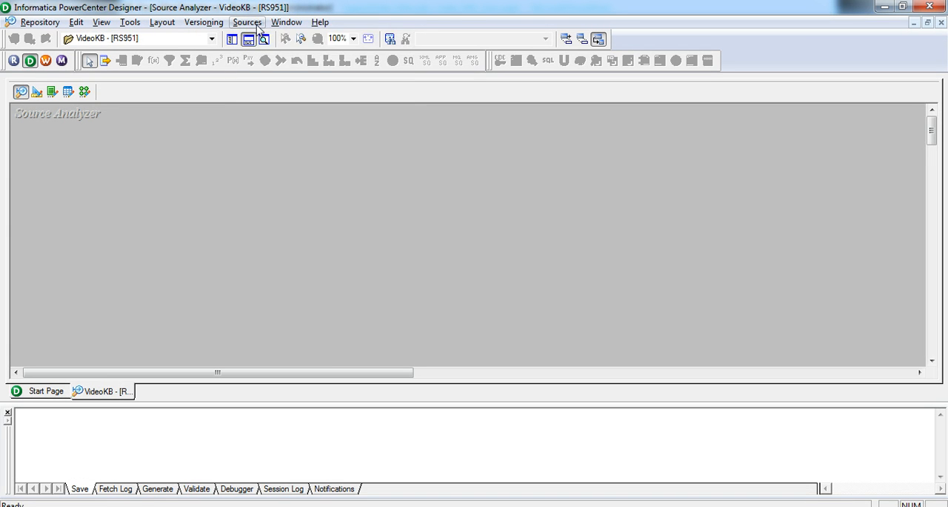
# - Import Sample.xsd as the Sample XML definition with 'Do not generate XML views' selected
pyautogui.click(248, 21)
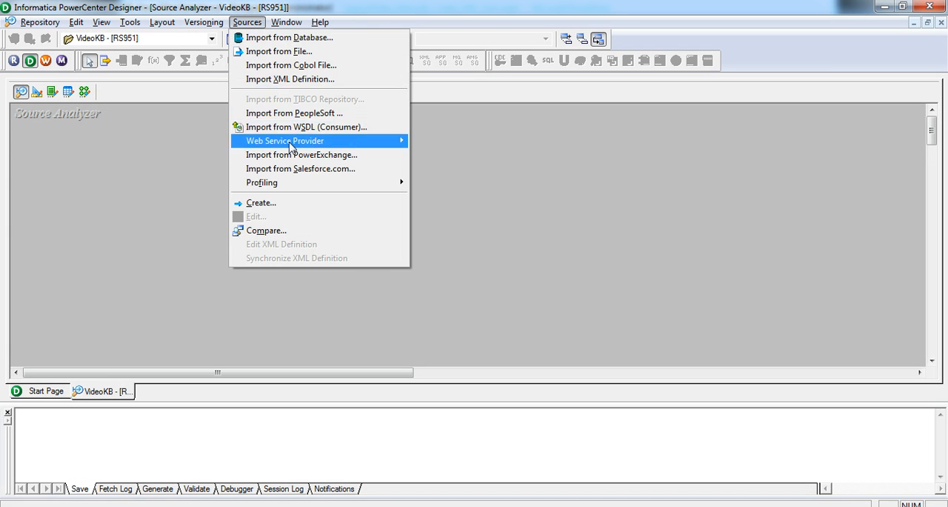
pyautogui.click(290, 79)
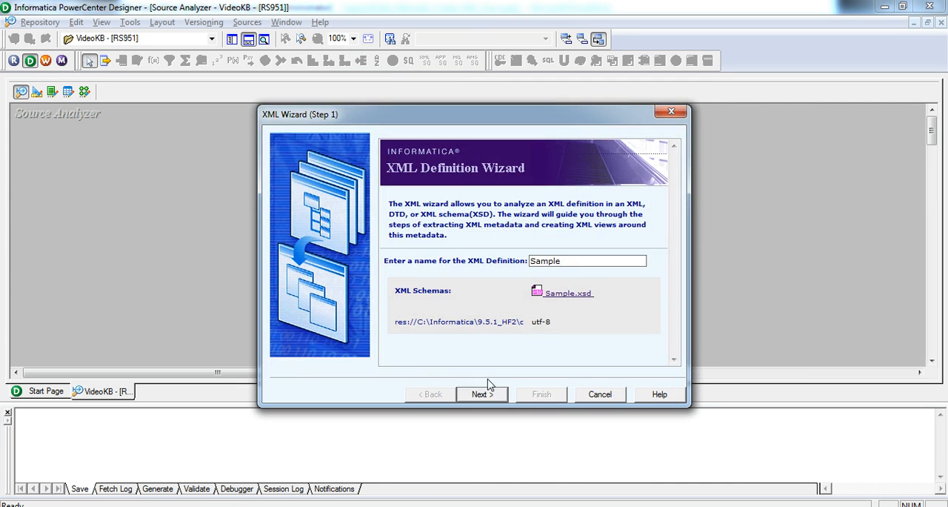
pyautogui.click(481, 394)
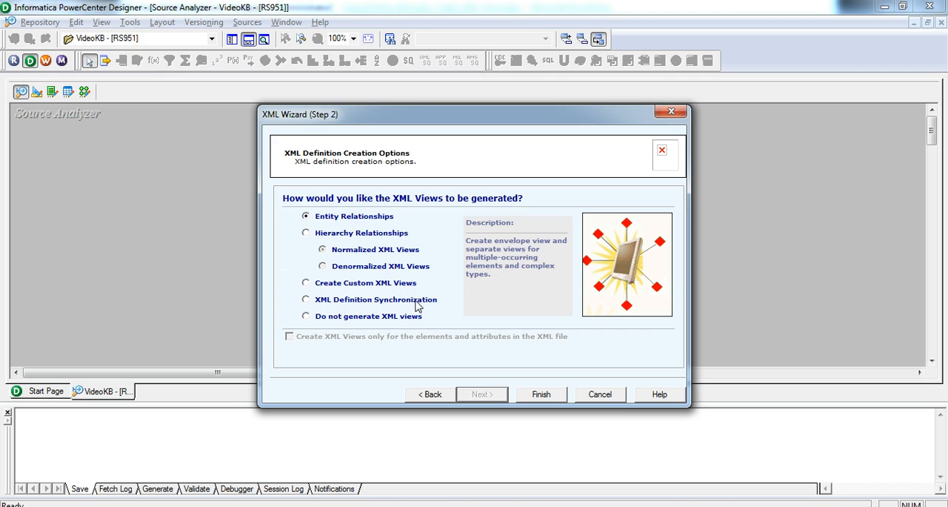
pyautogui.moveTo(311, 326)
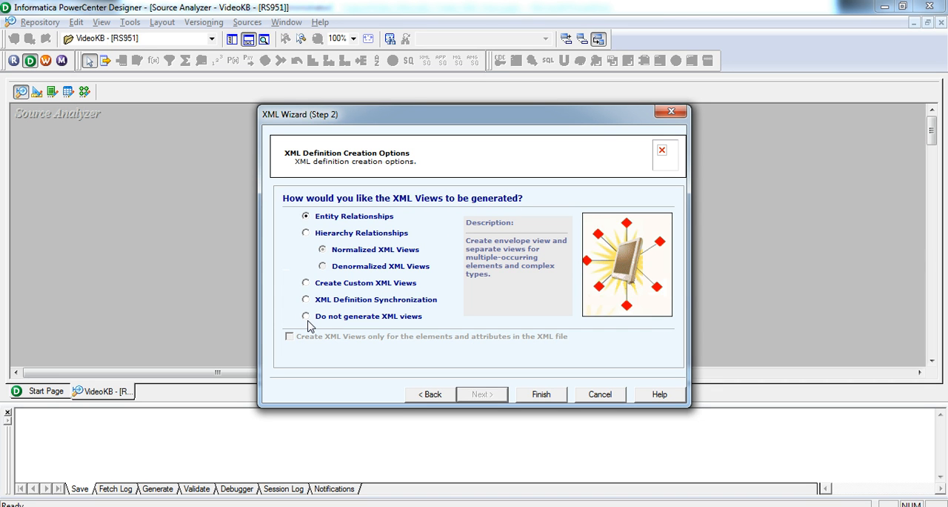
pyautogui.click(305, 316)
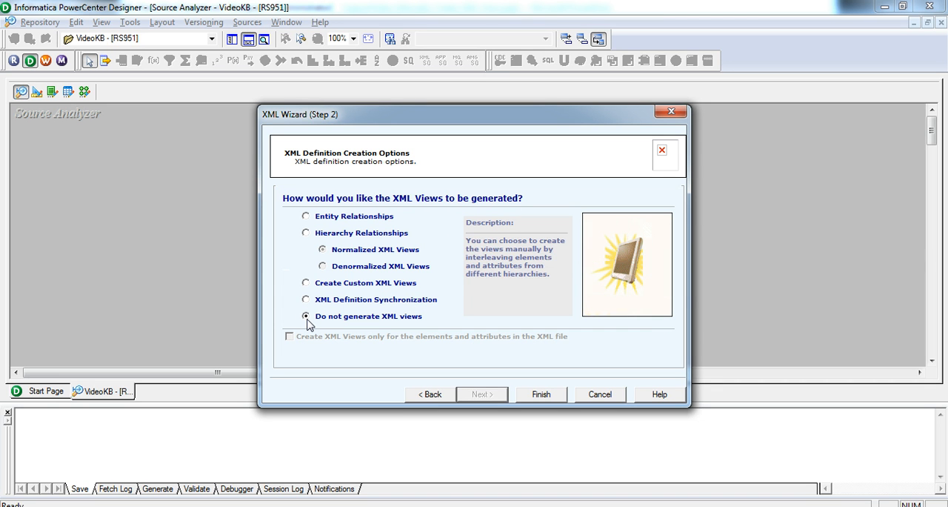
pyautogui.click(540, 393)
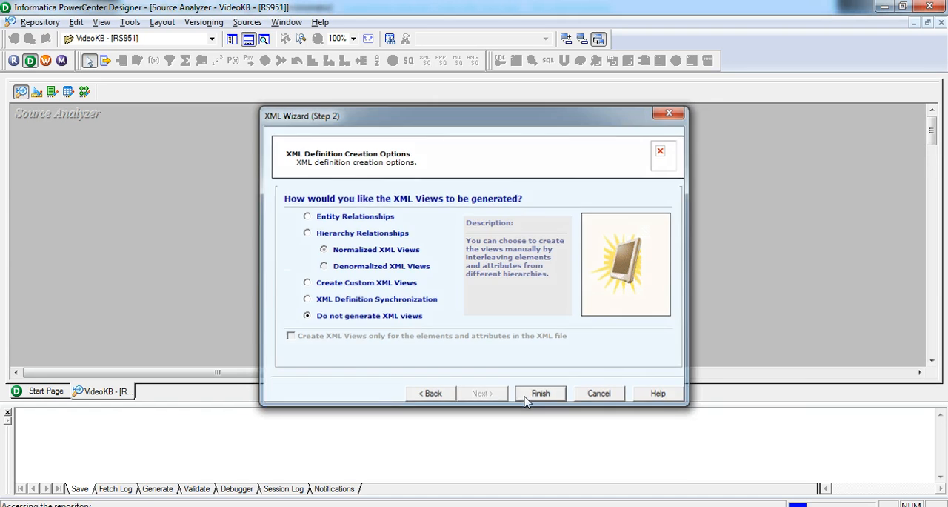
pyautogui.click(540, 392)
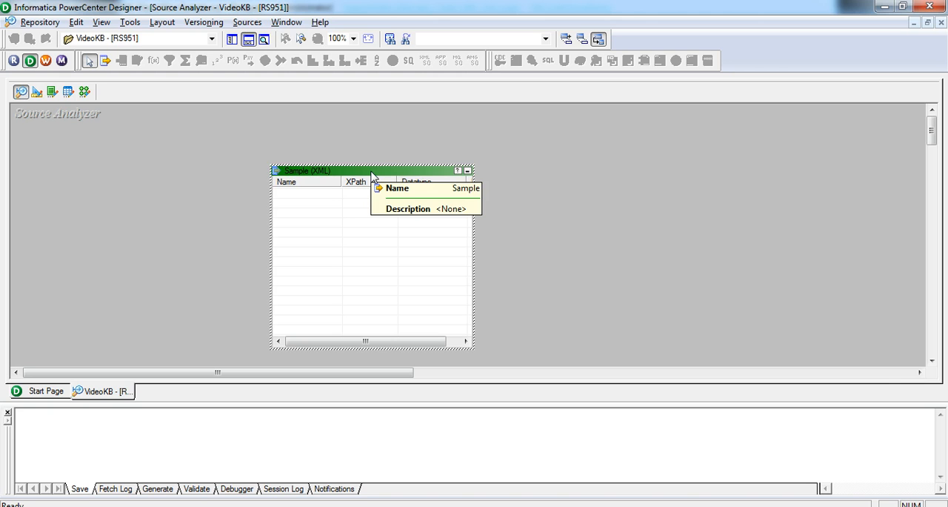
# - Open Sample in a maximized XML Editor and sort schema components by hierarchy
pyautogui.doubleClick(303, 171)
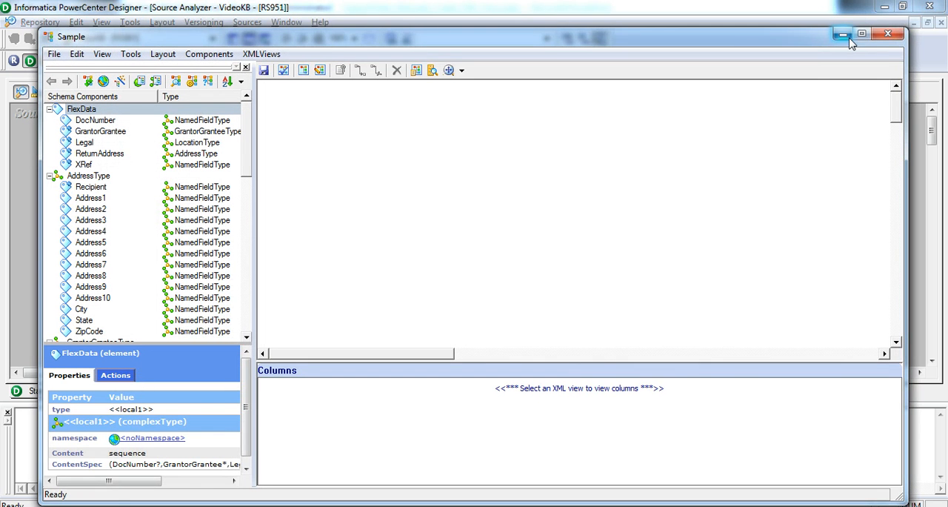
pyautogui.click(861, 34)
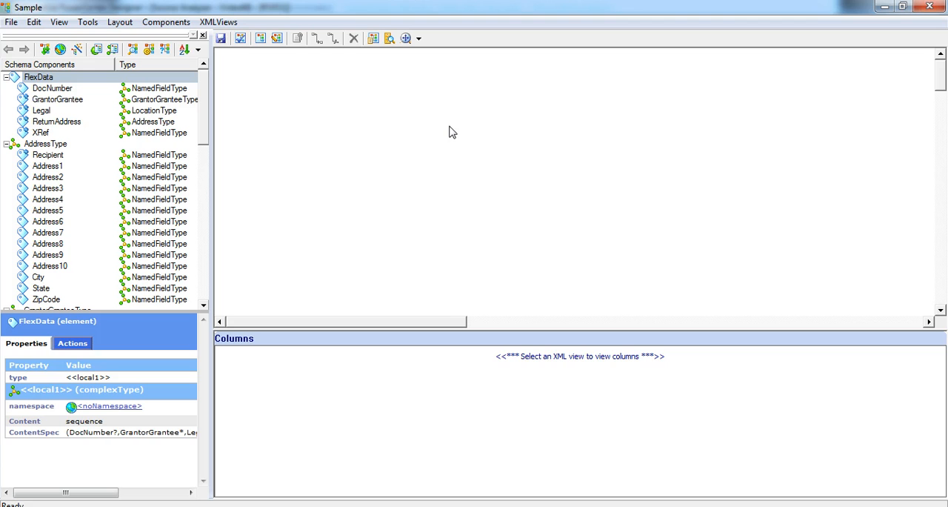
pyautogui.moveTo(176, 360)
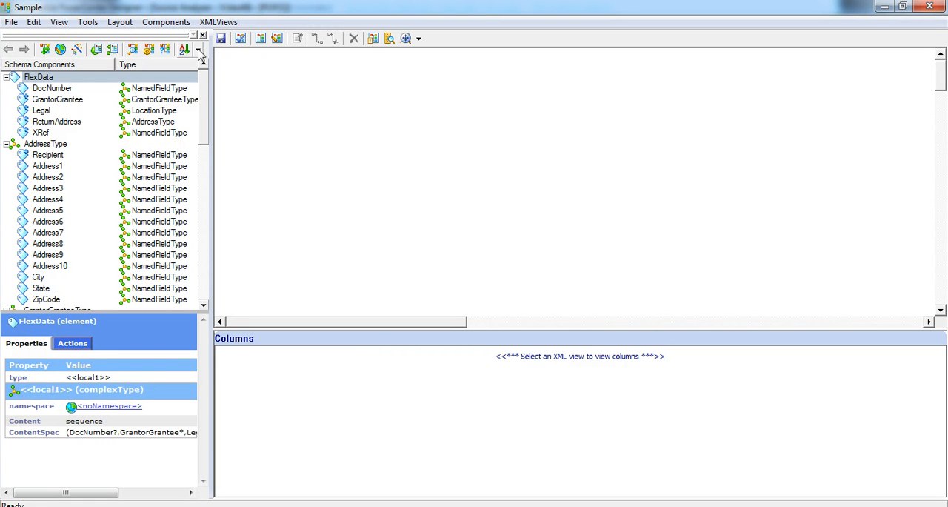
pyautogui.moveTo(185, 49)
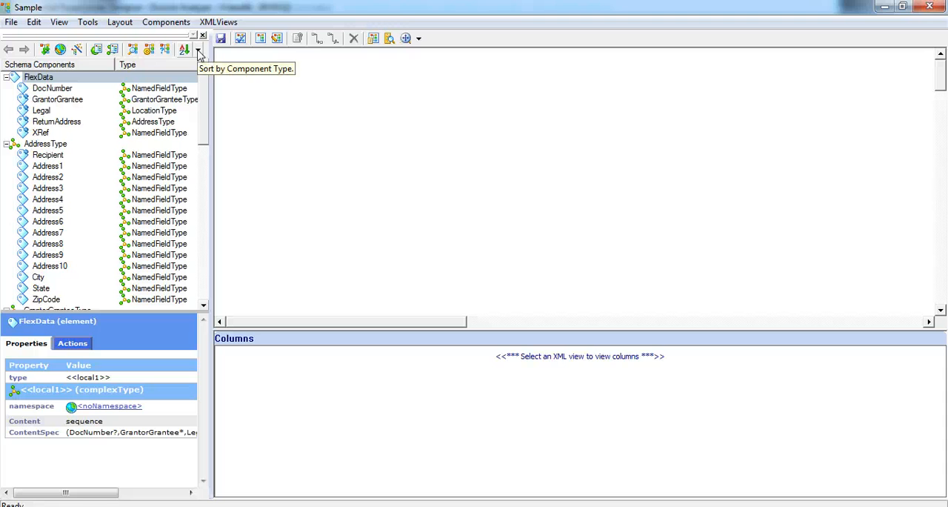
pyautogui.click(198, 49)
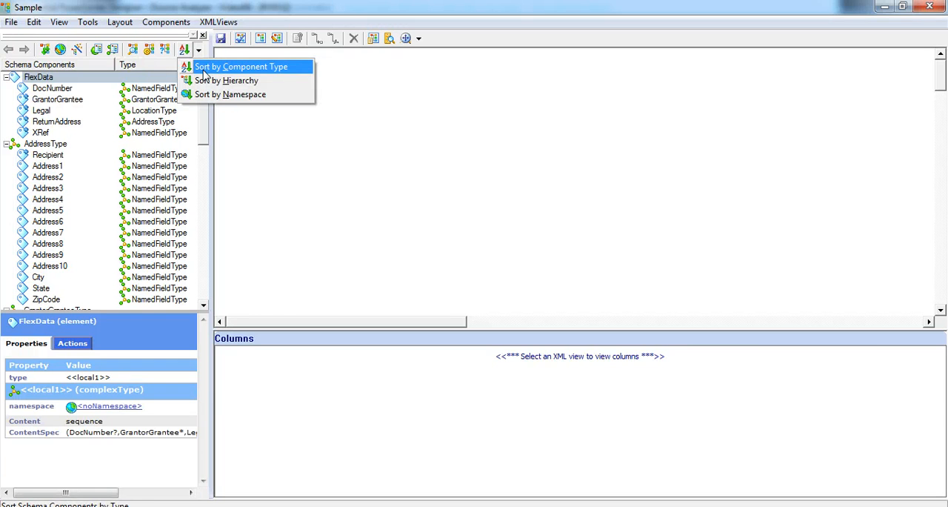
pyautogui.moveTo(226, 80)
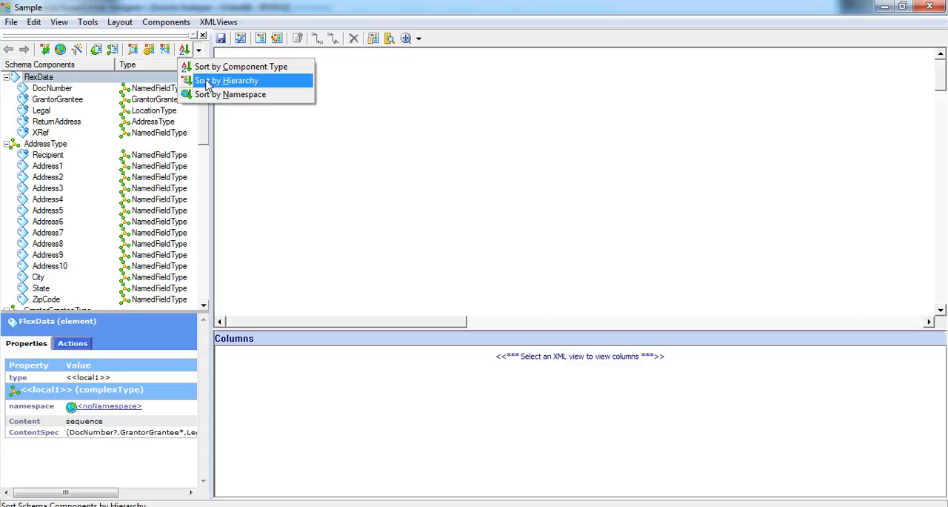
pyautogui.moveTo(214, 86)
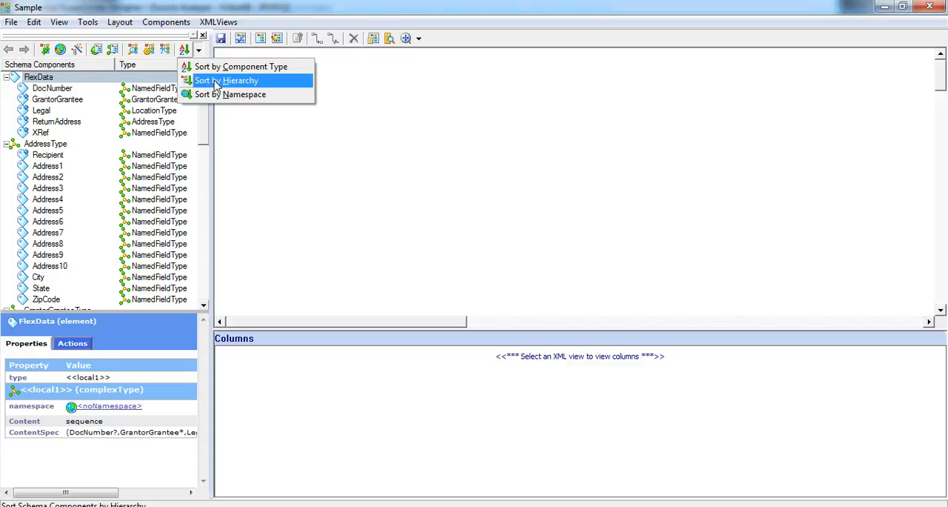
pyautogui.click(226, 80)
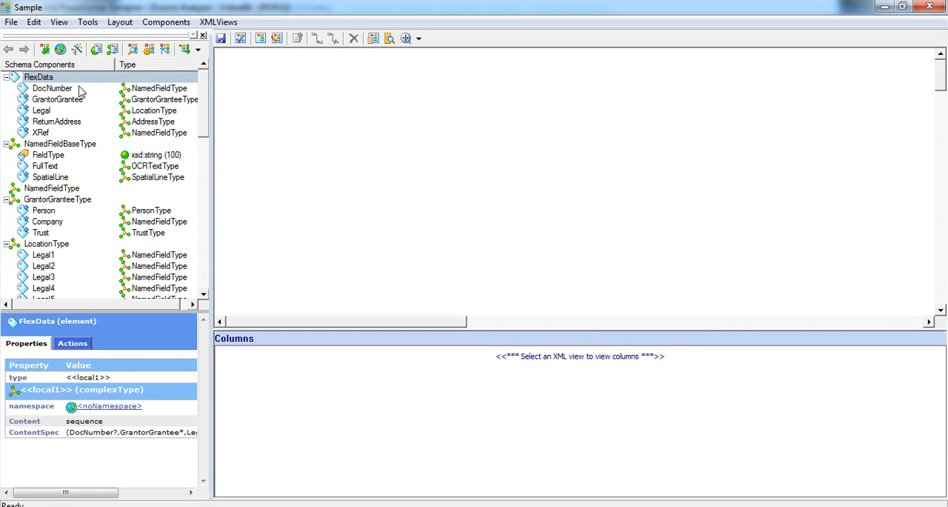
pyautogui.moveTo(41, 77)
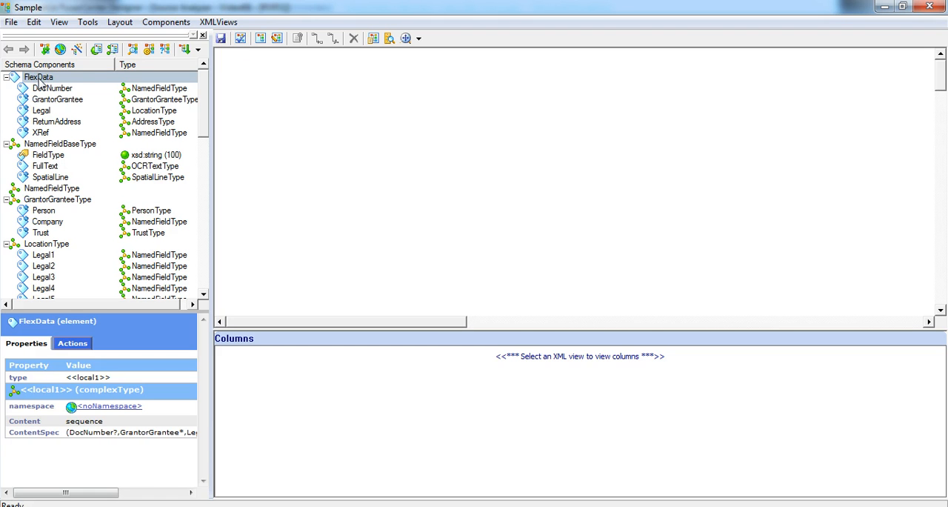
pyautogui.rightClick(38, 77)
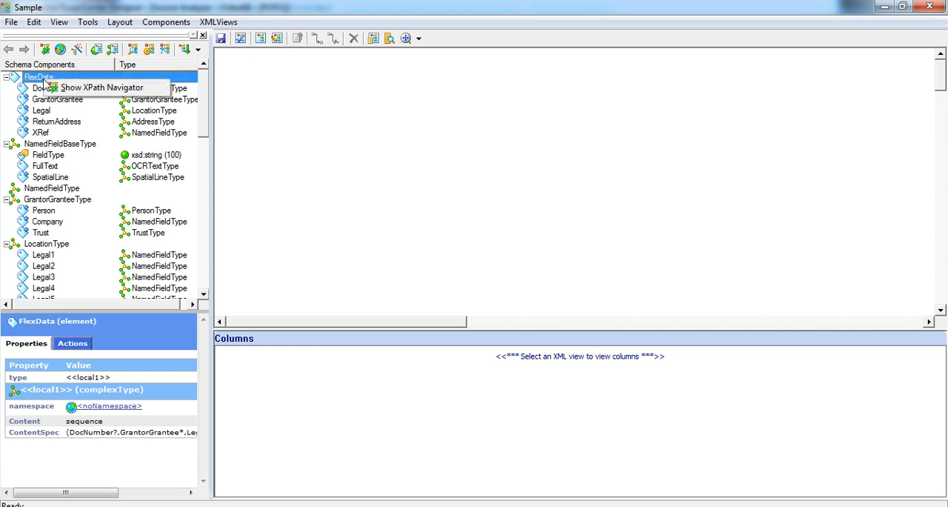
pyautogui.click(102, 88)
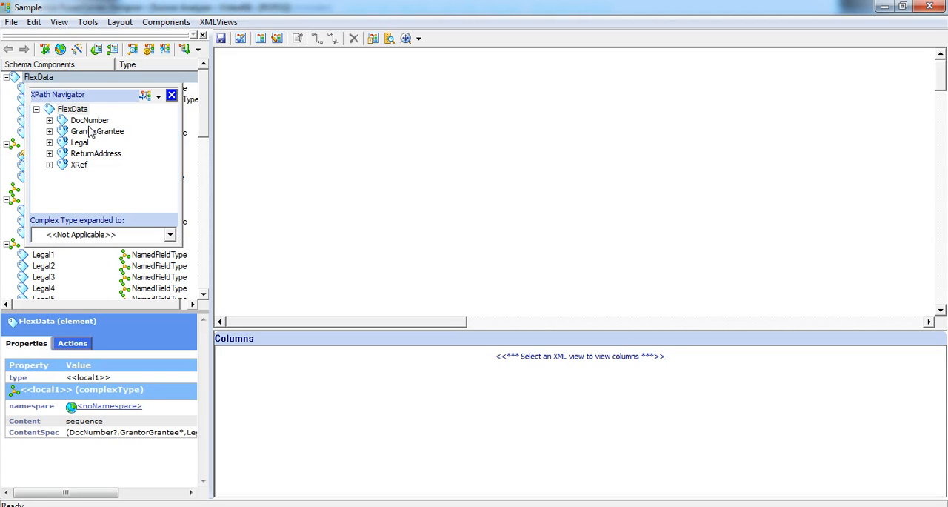
pyautogui.moveTo(108, 131)
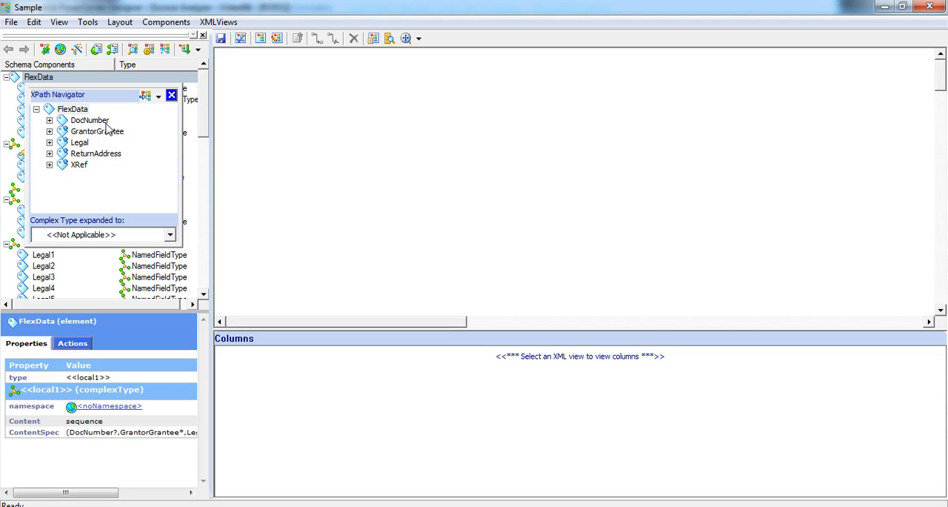
pyautogui.click(97, 131)
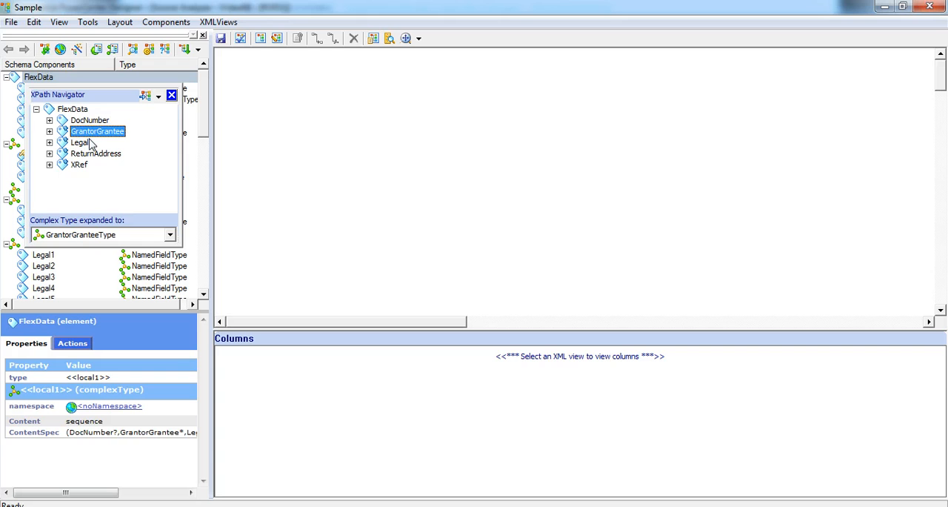
pyautogui.click(95, 153)
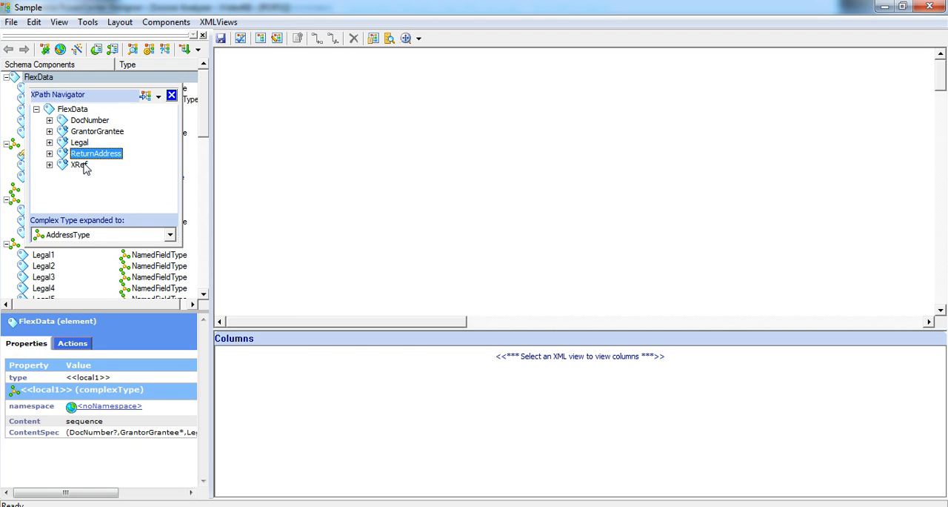
pyautogui.click(79, 164)
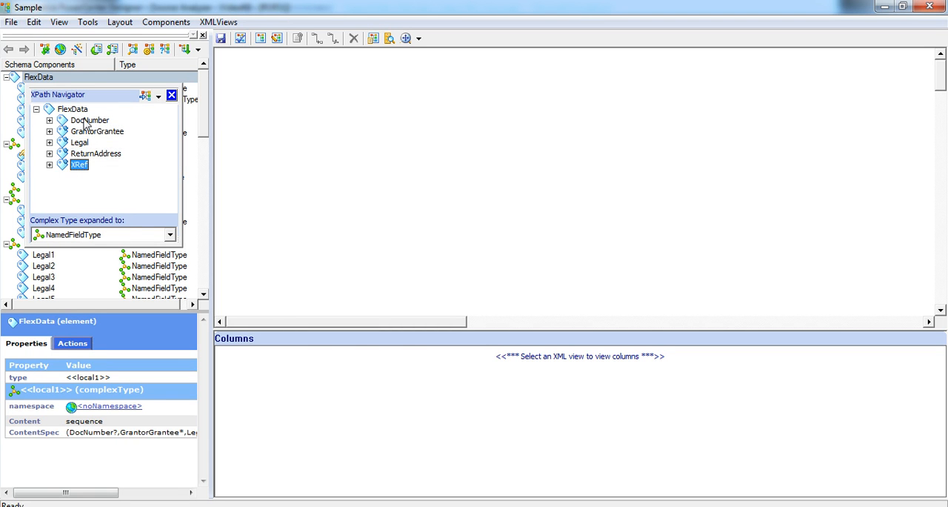
pyautogui.click(79, 142)
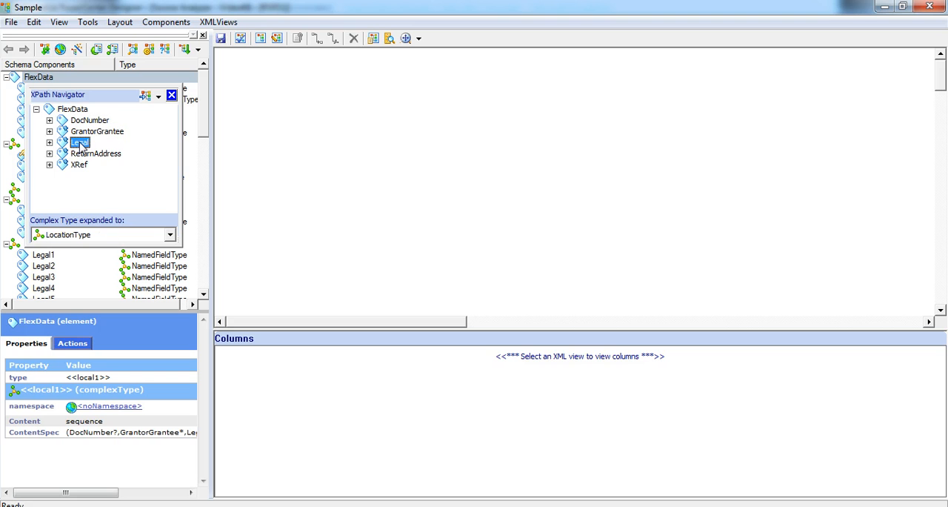
pyautogui.click(79, 164)
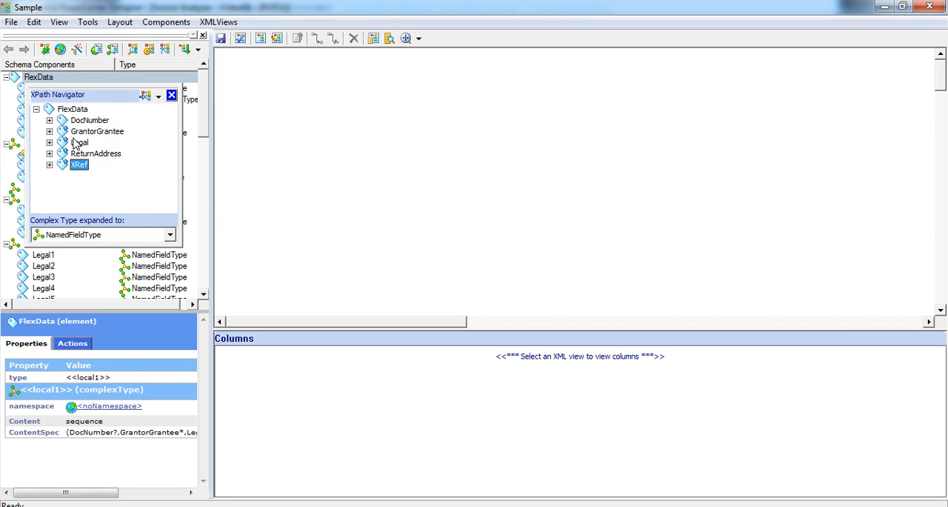
pyautogui.click(97, 131)
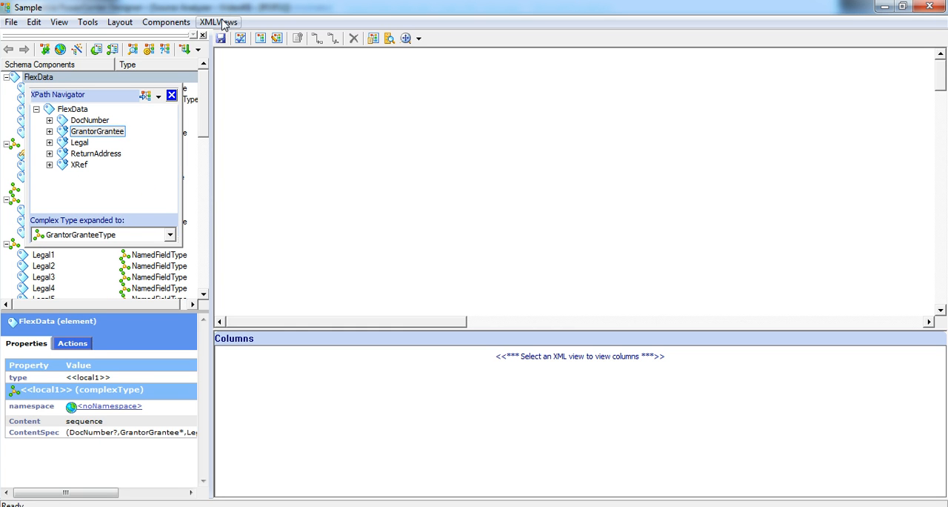
# - Create a new XML view and add DocNumber's FieldType as its first column
pyautogui.click(218, 22)
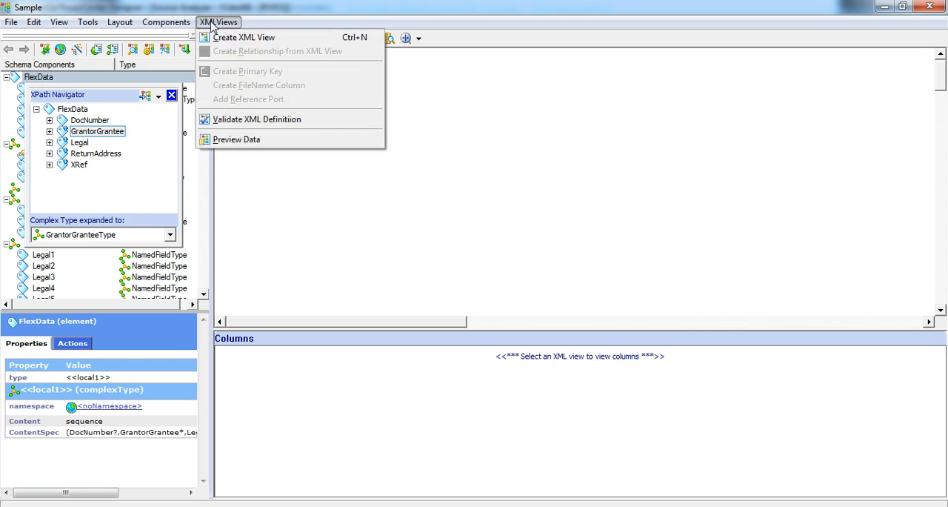
pyautogui.moveTo(245, 37)
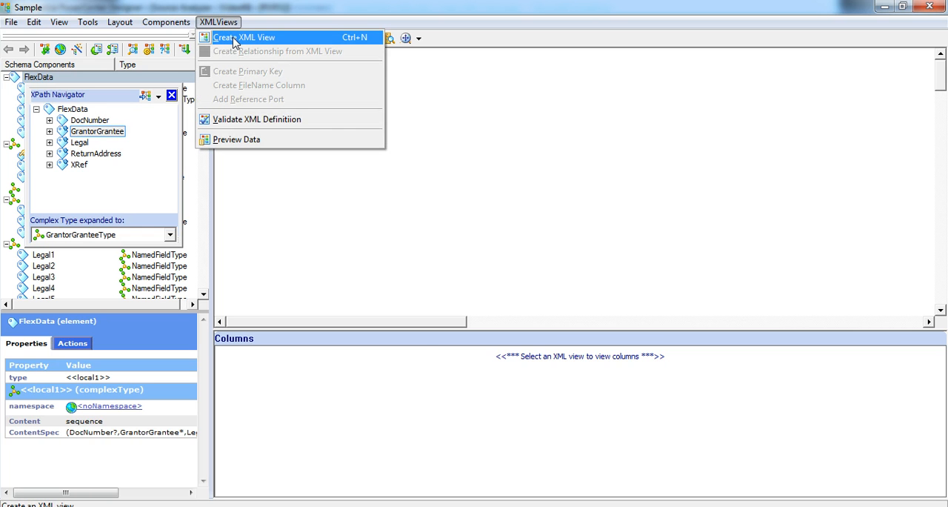
pyautogui.click(245, 37)
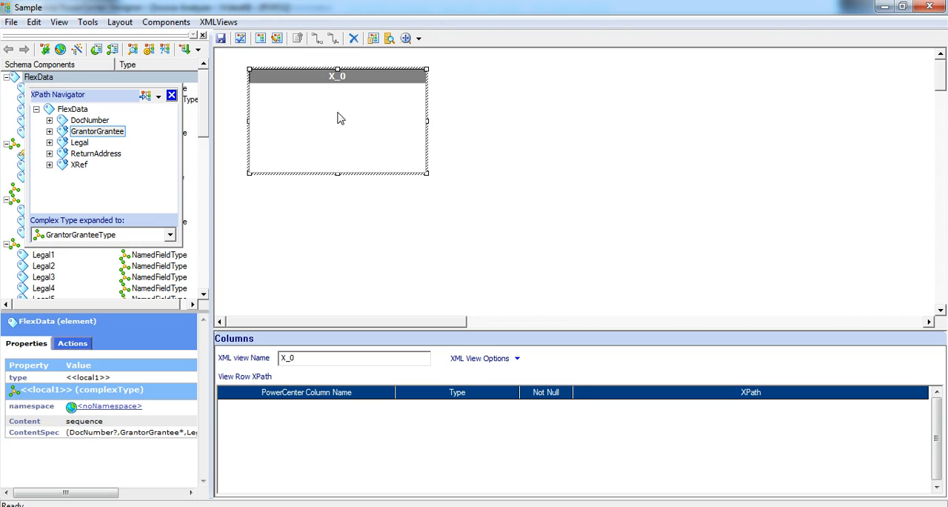
pyautogui.moveTo(322, 172)
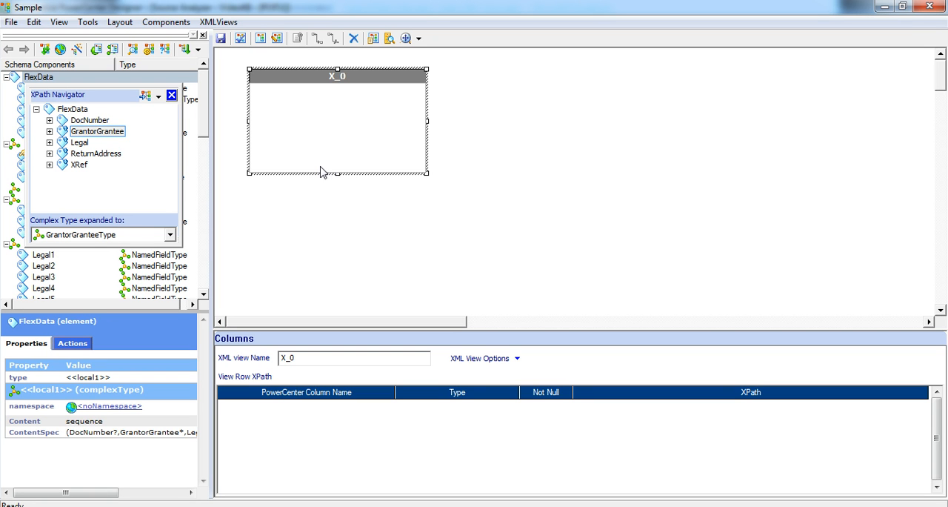
pyautogui.click(88, 120)
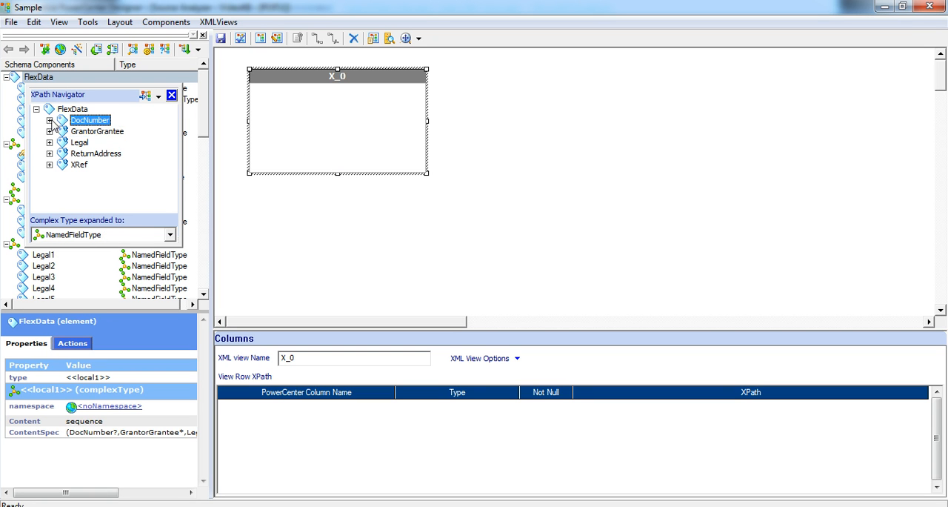
pyautogui.click(50, 120)
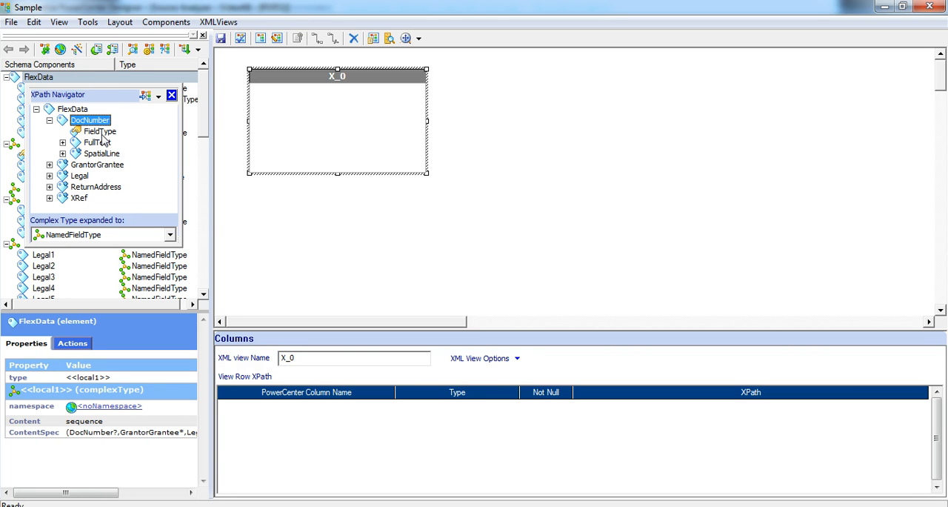
pyautogui.moveTo(94, 139)
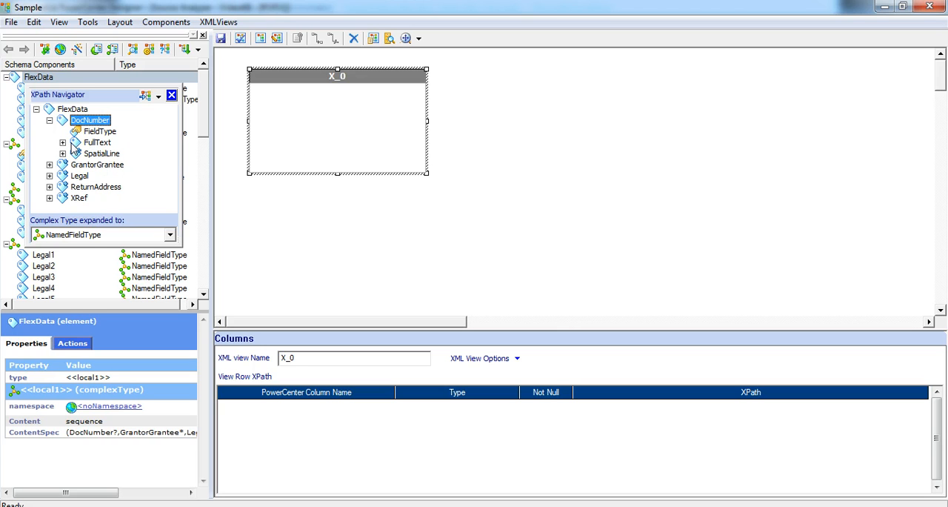
pyautogui.moveTo(96, 158)
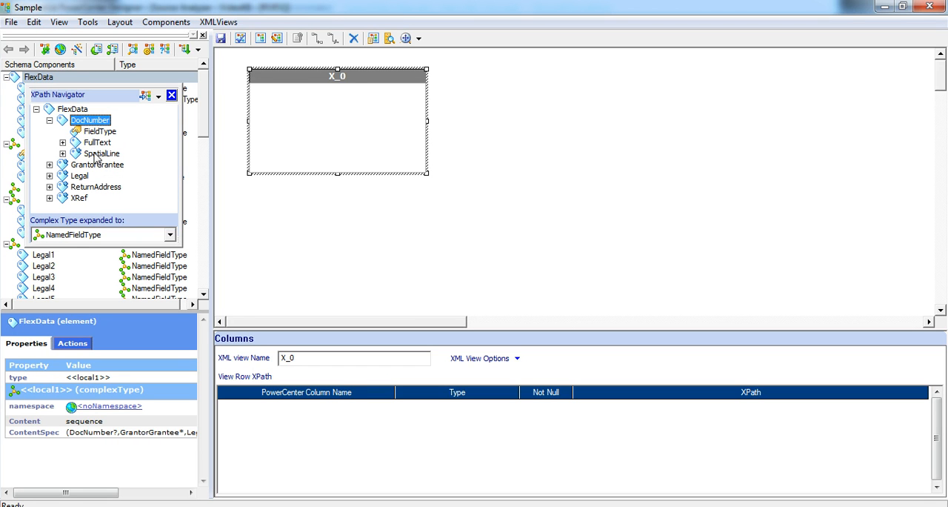
pyautogui.moveTo(108, 163)
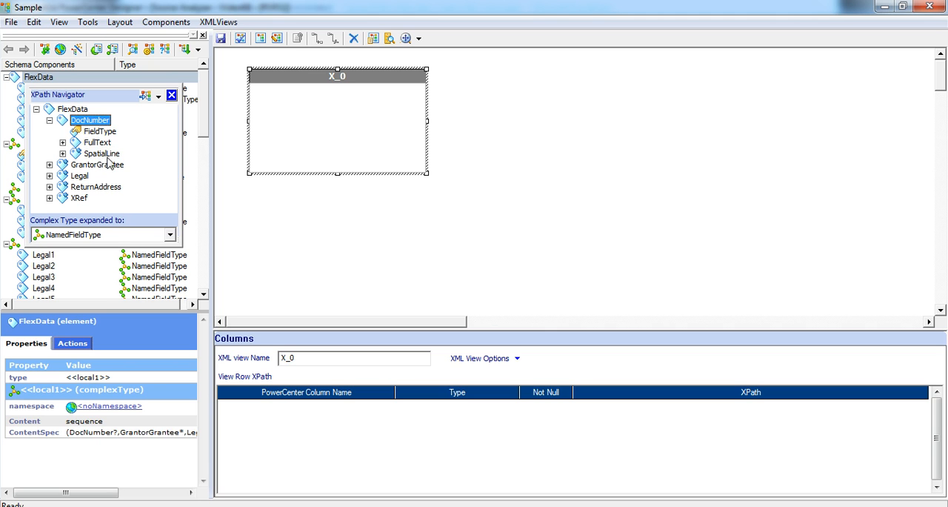
pyautogui.click(103, 153)
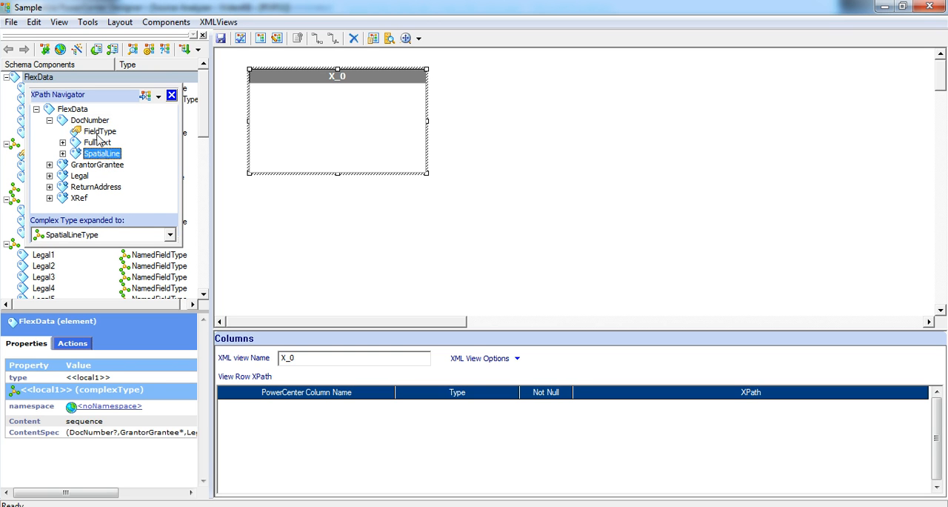
pyautogui.click(98, 131)
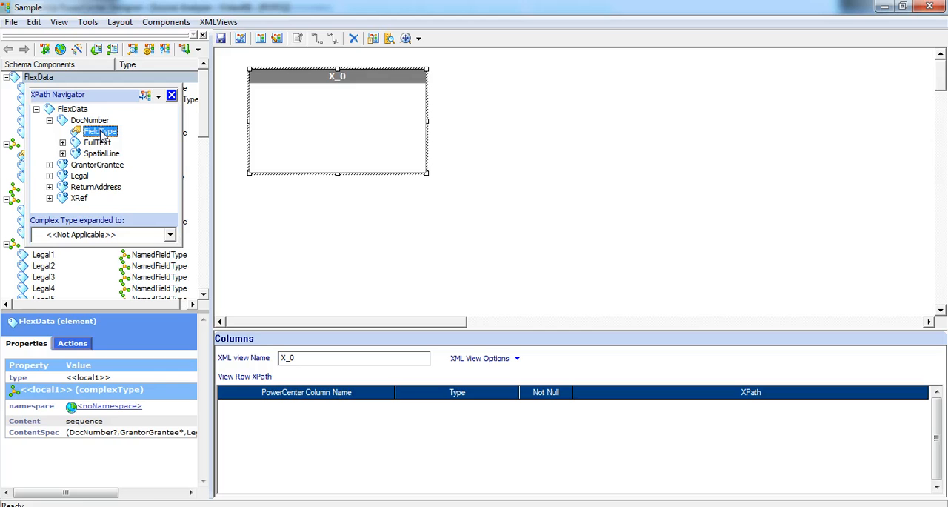
pyautogui.doubleClick(100, 131)
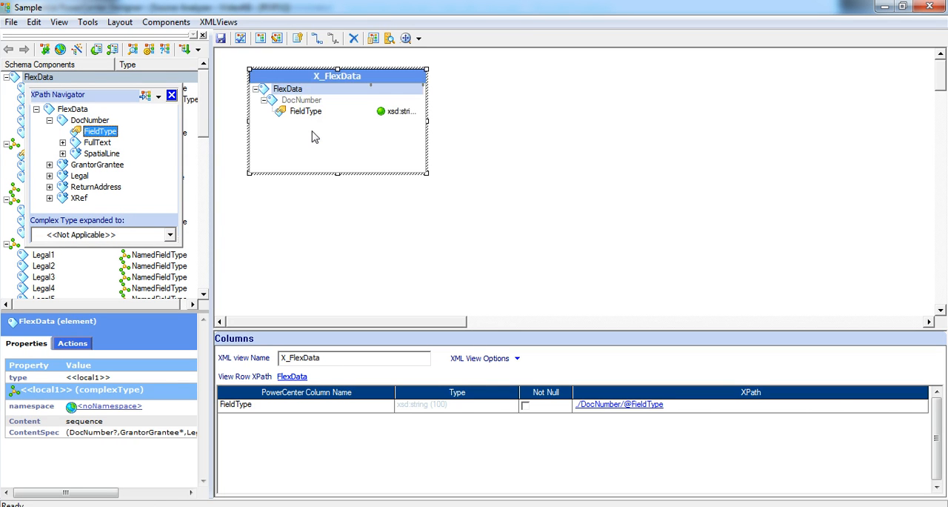
# - Add FullText's AverageCharConfidence column, enlarge the X_FlexData box, and collapse the tree
pyautogui.click(97, 143)
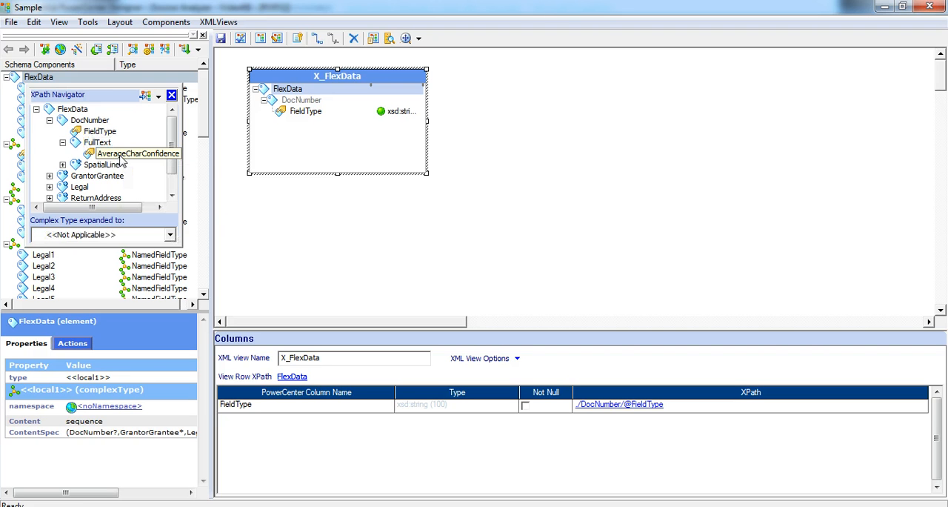
pyautogui.doubleClick(137, 154)
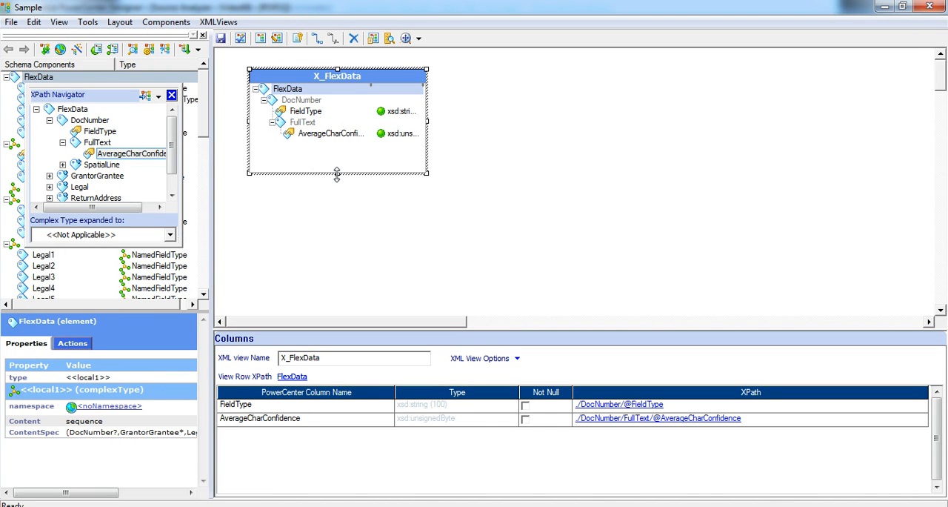
pyautogui.moveTo(337, 172); pyautogui.dragTo(337, 215)
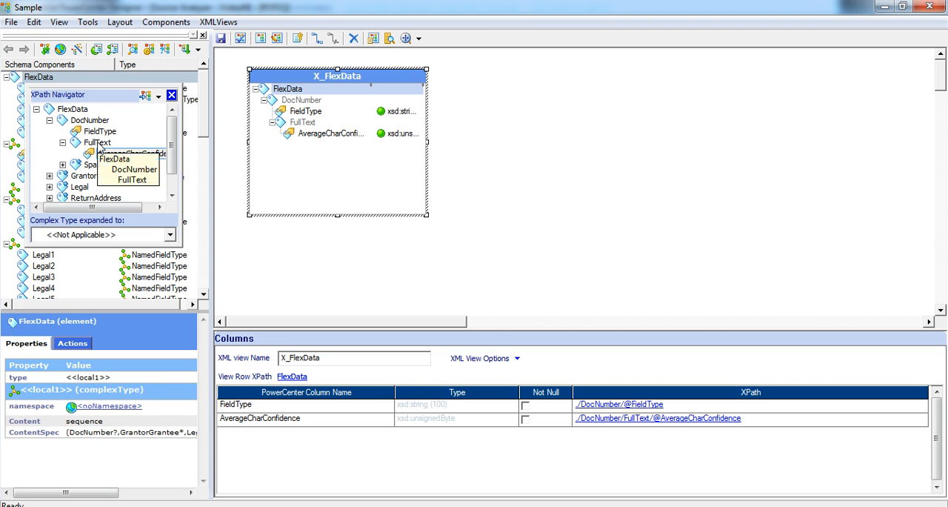
pyautogui.click(97, 142)
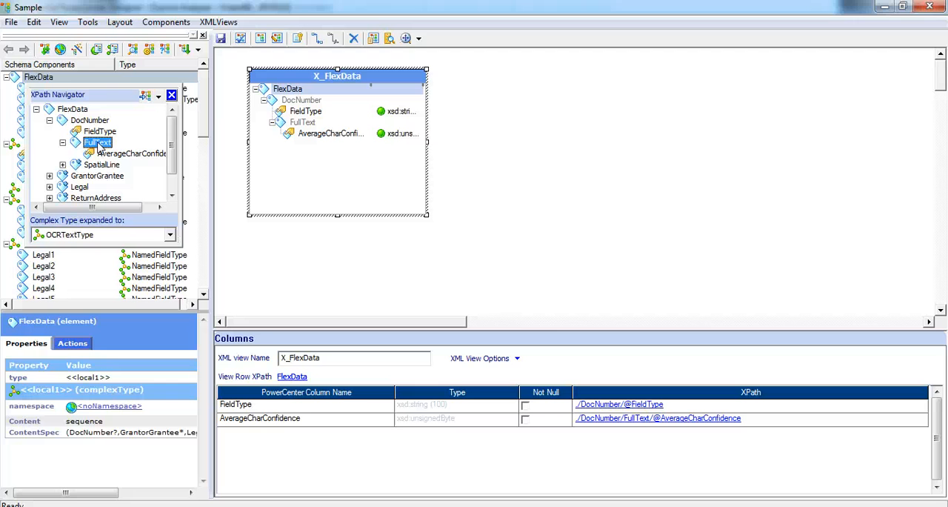
pyautogui.click(138, 154)
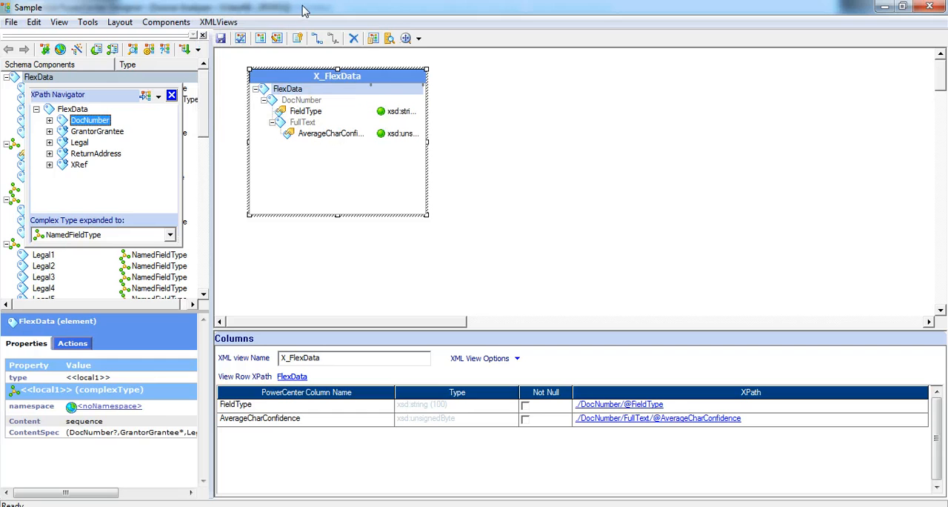
pyautogui.moveTo(260, 38)
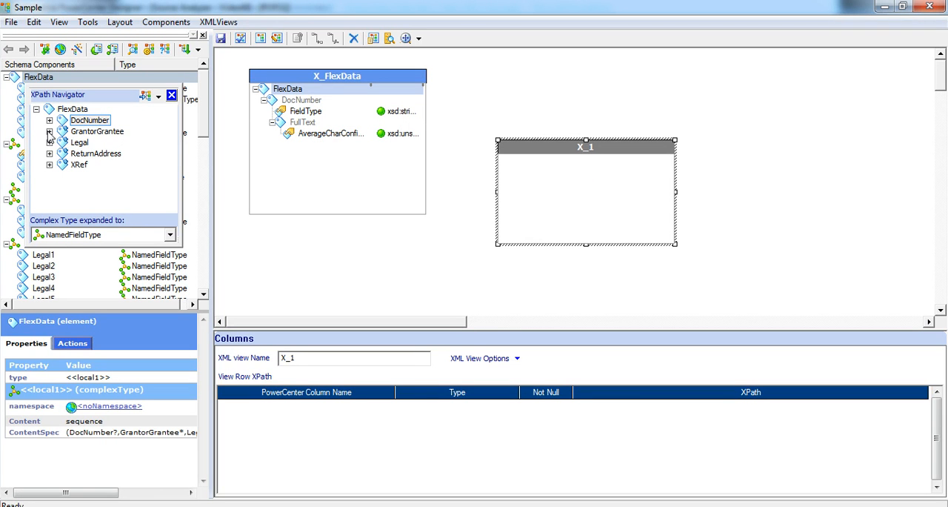
# - Add GrantorGrantee's FieldType and FullText AverageCharConfidence columns, then collapse GrantorGrantee
pyautogui.click(50, 131)
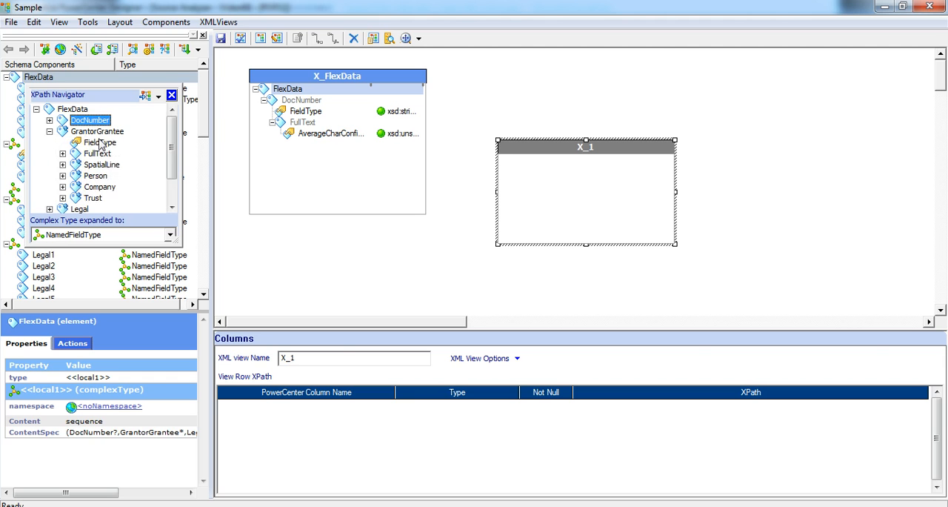
pyautogui.click(100, 142)
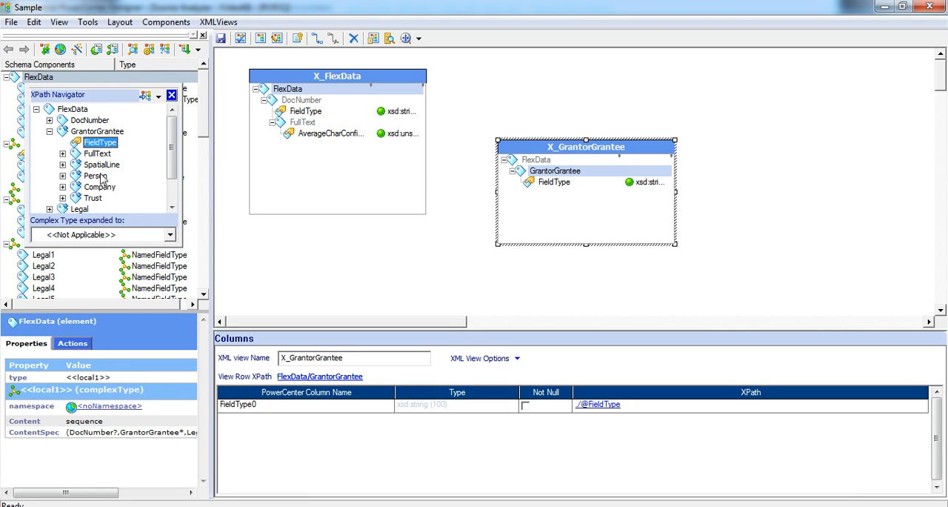
pyautogui.click(63, 154)
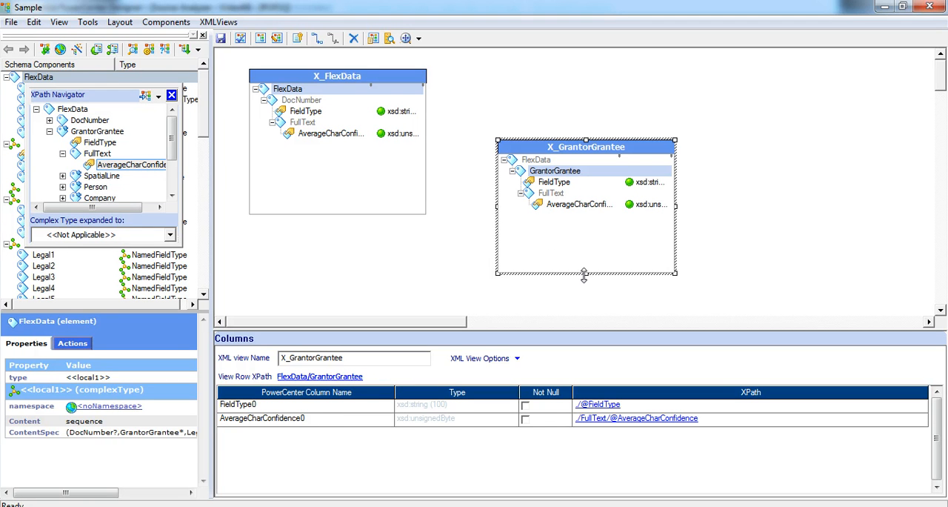
pyautogui.click(97, 154)
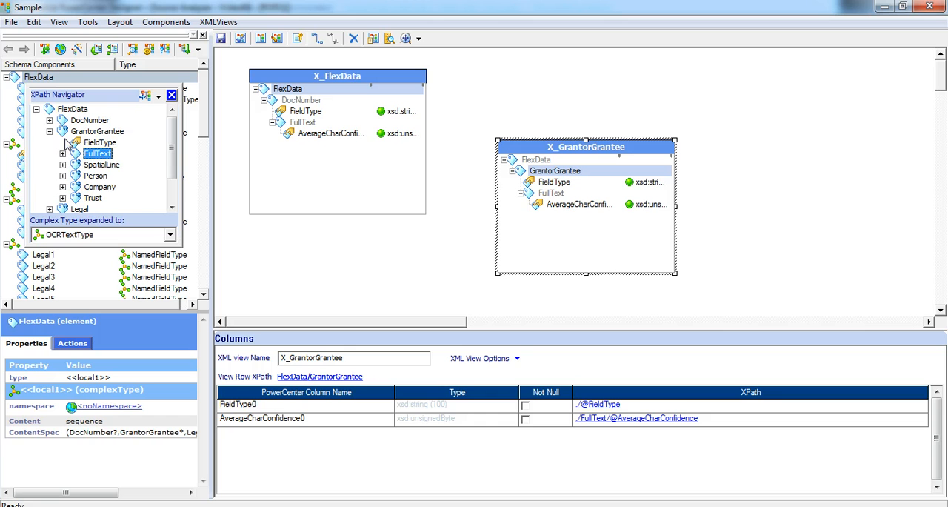
pyautogui.click(49, 131)
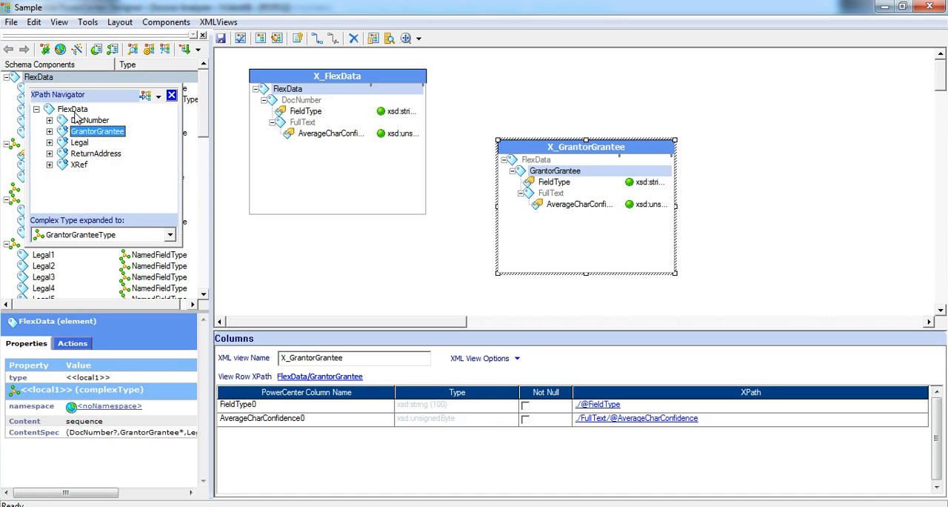
pyautogui.moveTo(582, 142)
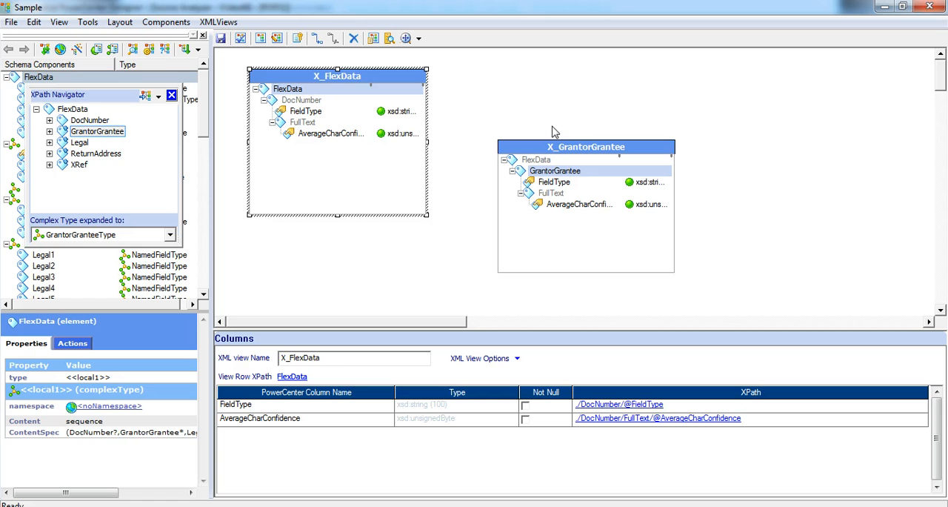
# - Relate X_GrantorGrantee to X_FlexData, check both views' key columns, and expand GrantorGrantee
pyautogui.click(585, 147)
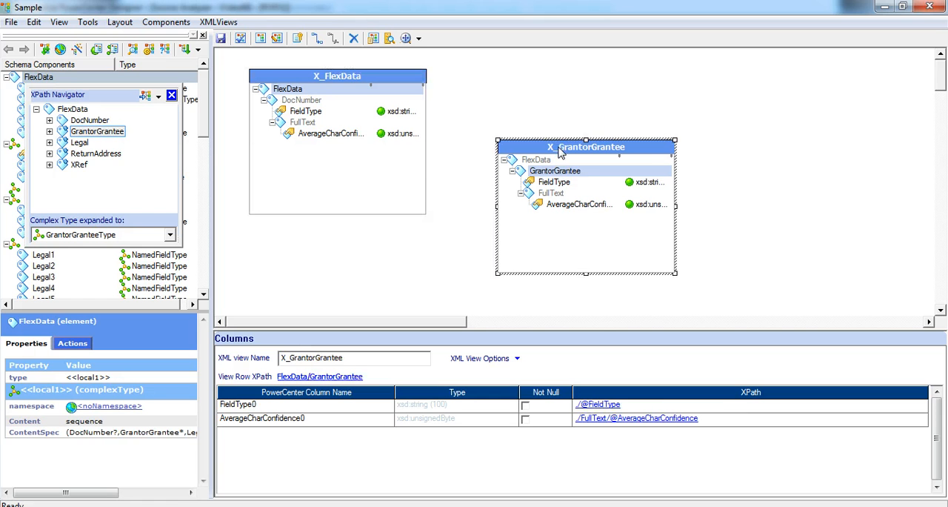
pyautogui.rightClick(585, 147)
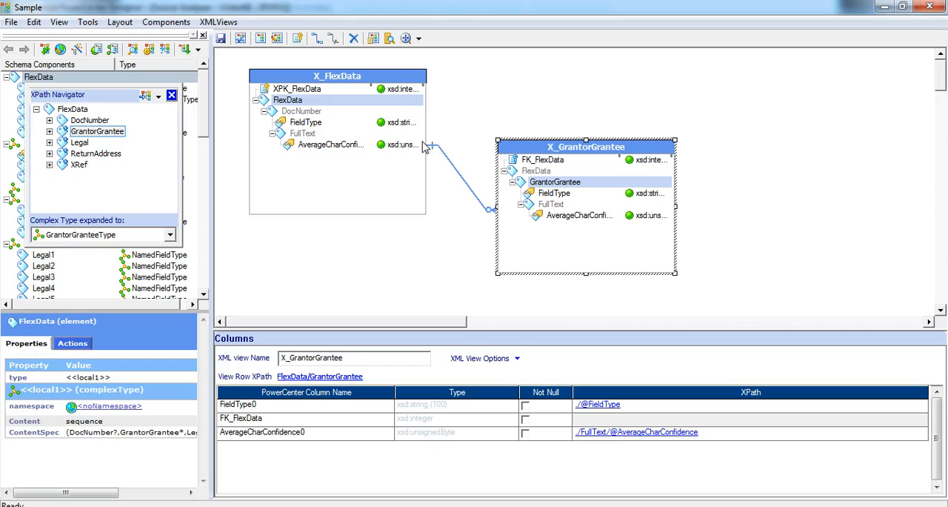
pyautogui.moveTo(439, 156)
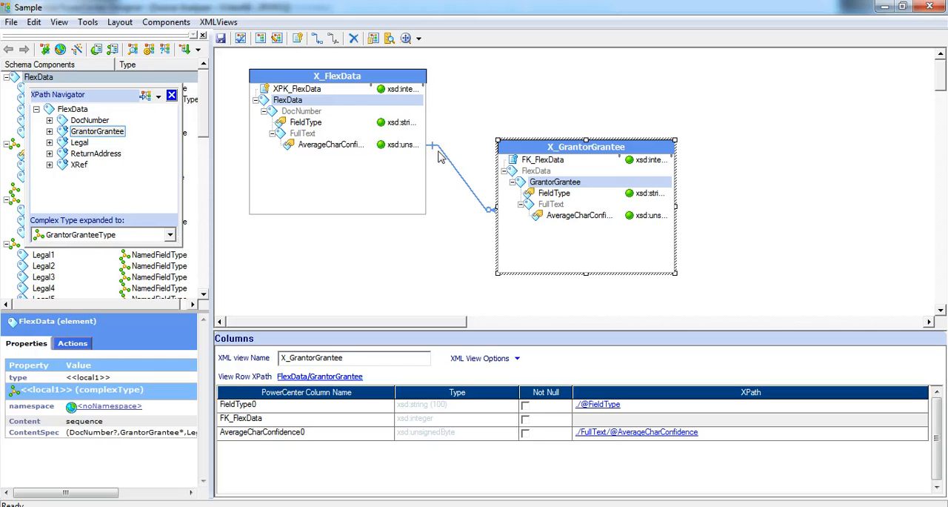
pyautogui.moveTo(455, 164)
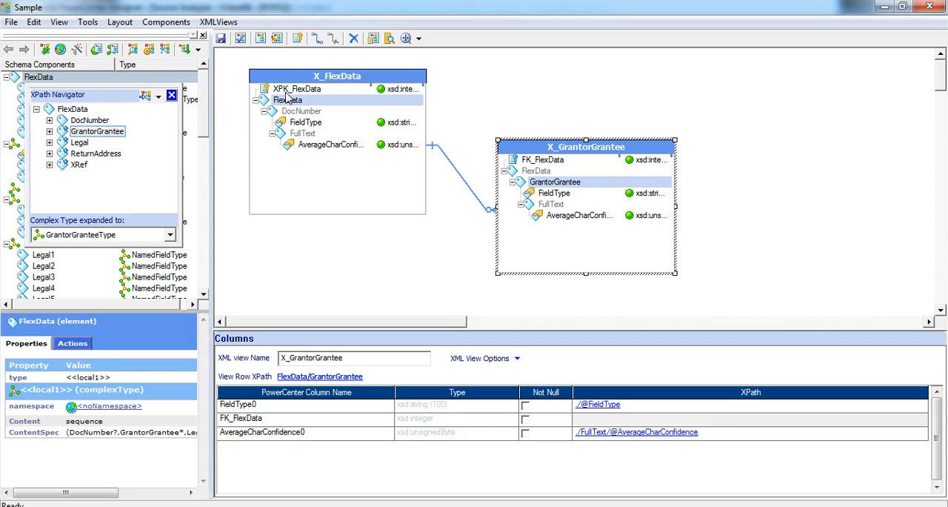
pyautogui.click(296, 89)
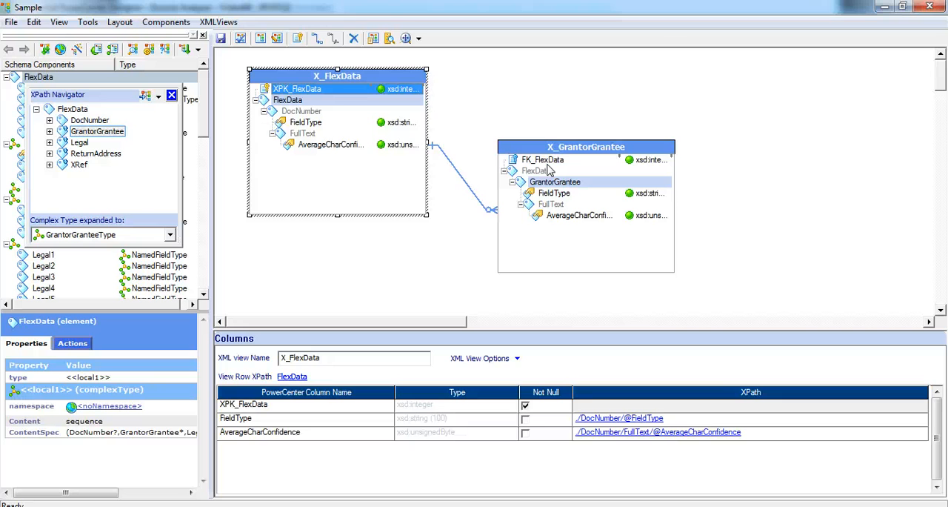
pyautogui.click(585, 146)
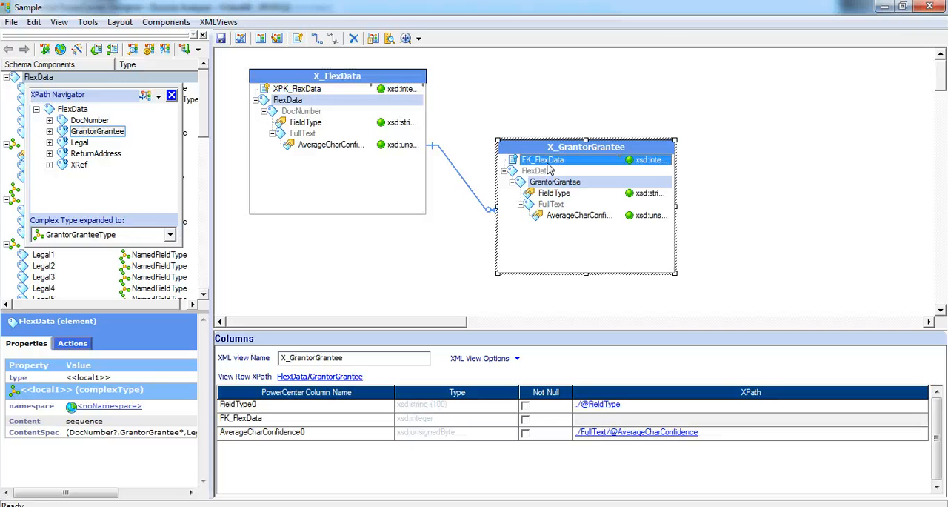
pyautogui.moveTo(249, 183)
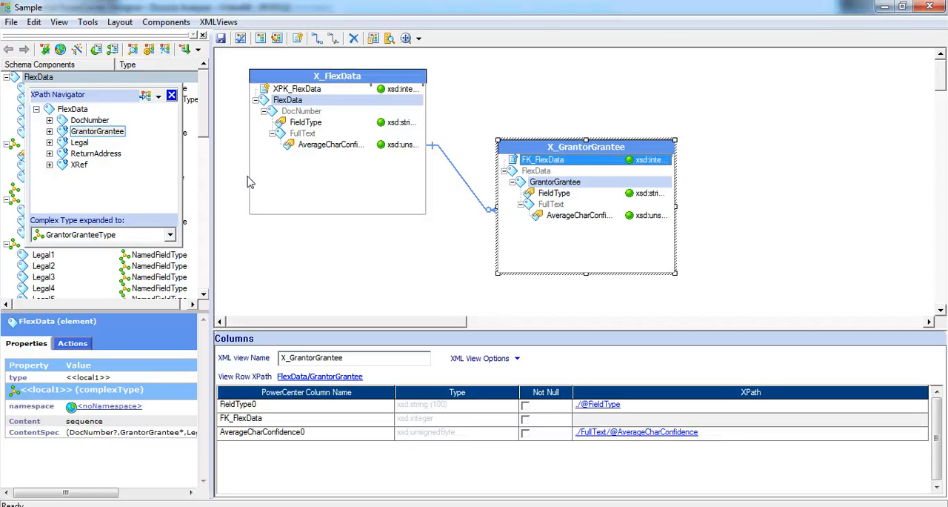
pyautogui.click(49, 132)
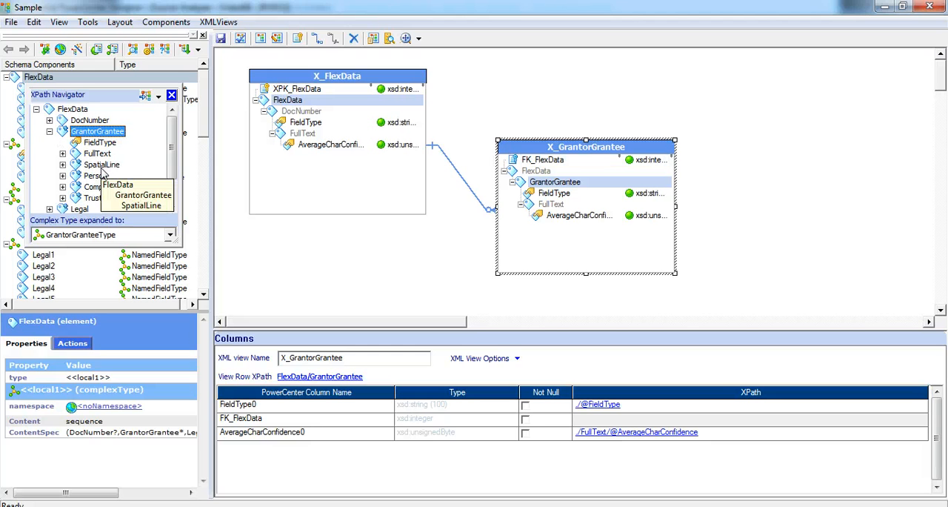
pyautogui.moveTo(130, 161)
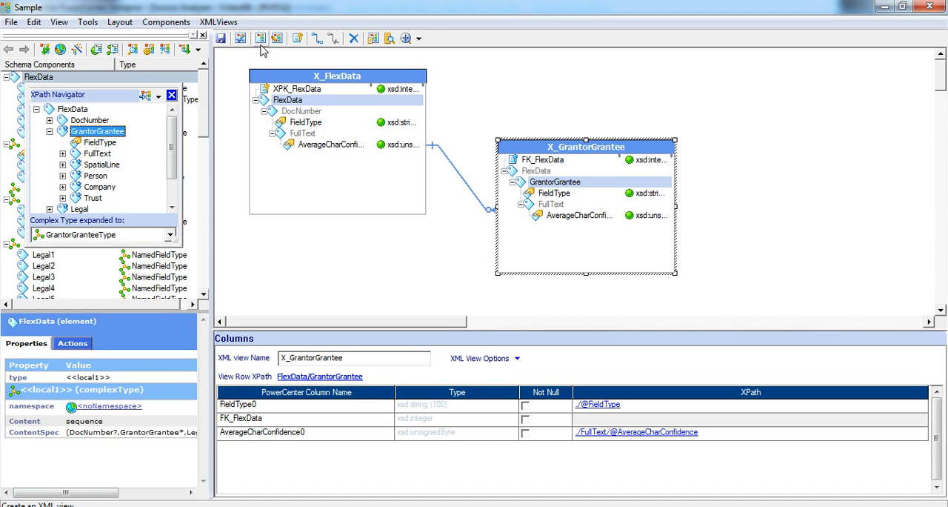
# - Create X_SpatialLine with PageNumber and link it to X_GrantorGrantee
pyautogui.click(337, 76)
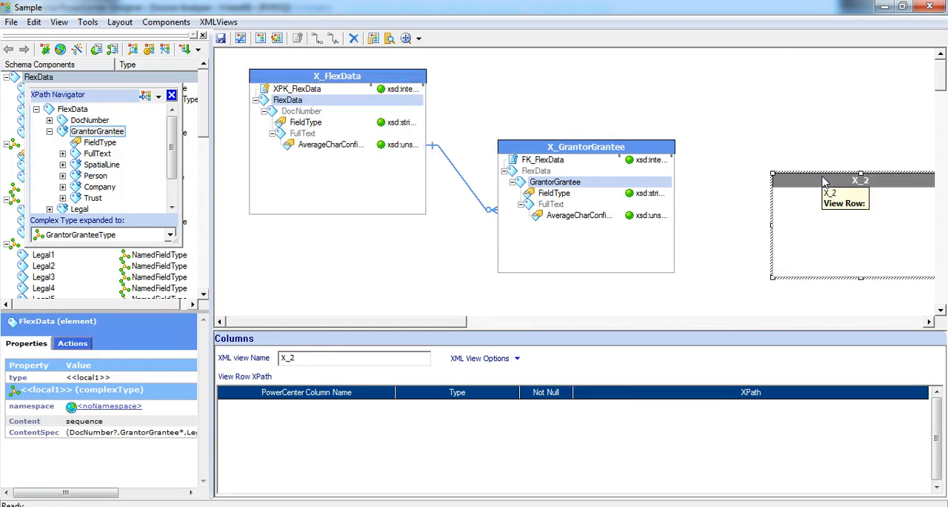
pyautogui.click(63, 164)
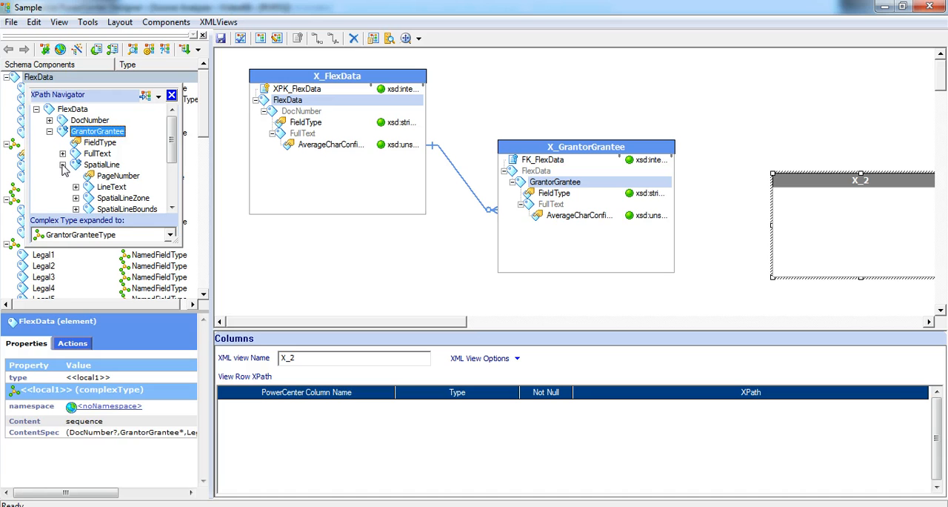
pyautogui.click(119, 175)
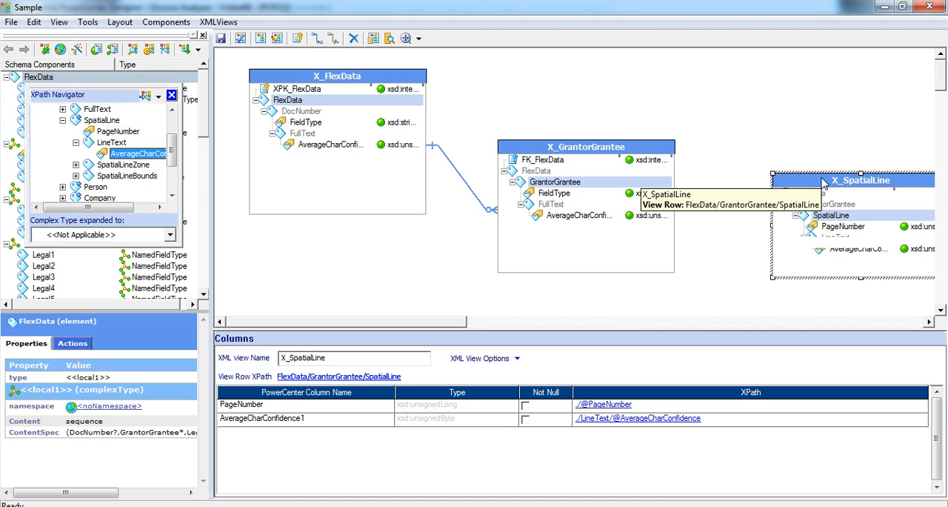
pyautogui.rightClick(859, 179)
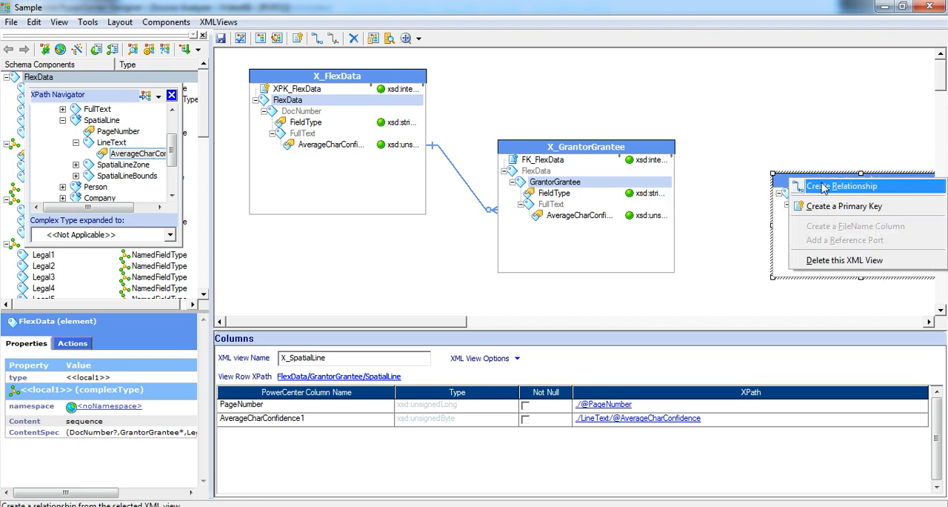
pyautogui.click(846, 186)
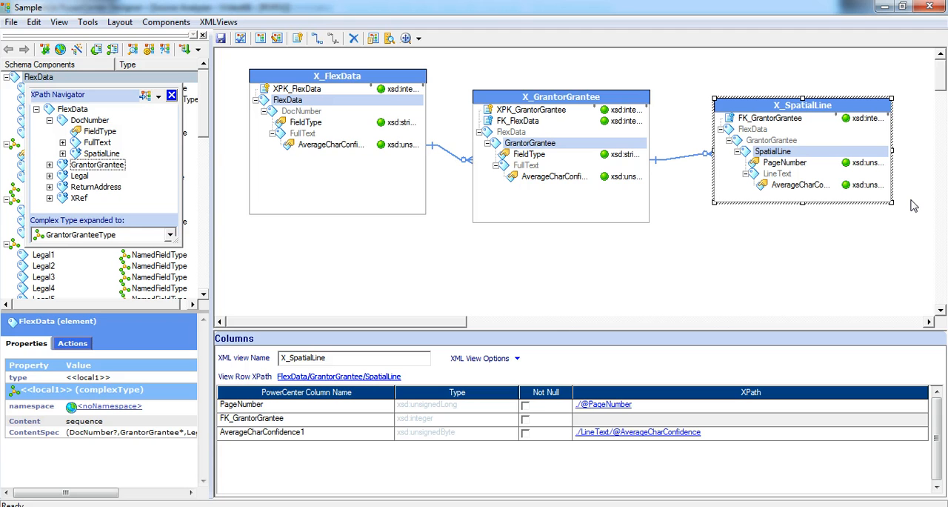
pyautogui.moveTo(510, 156)
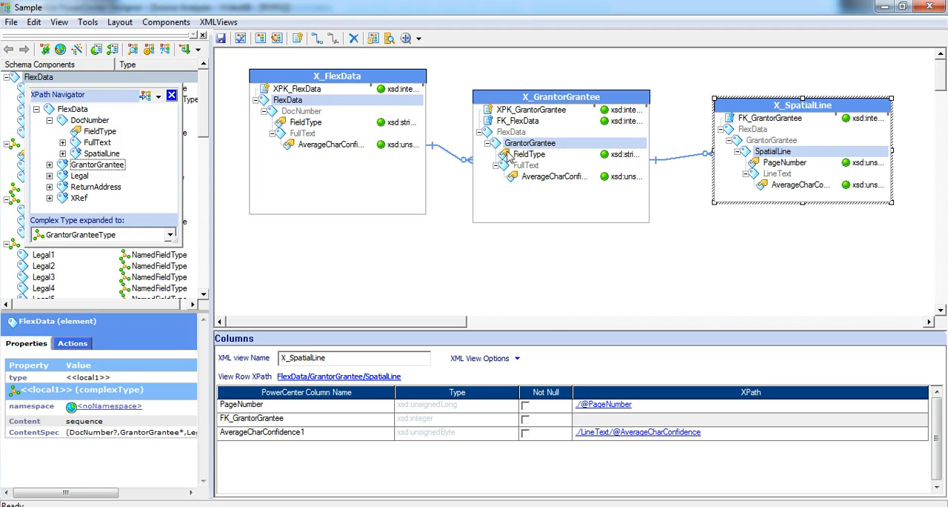
pyautogui.click(79, 176)
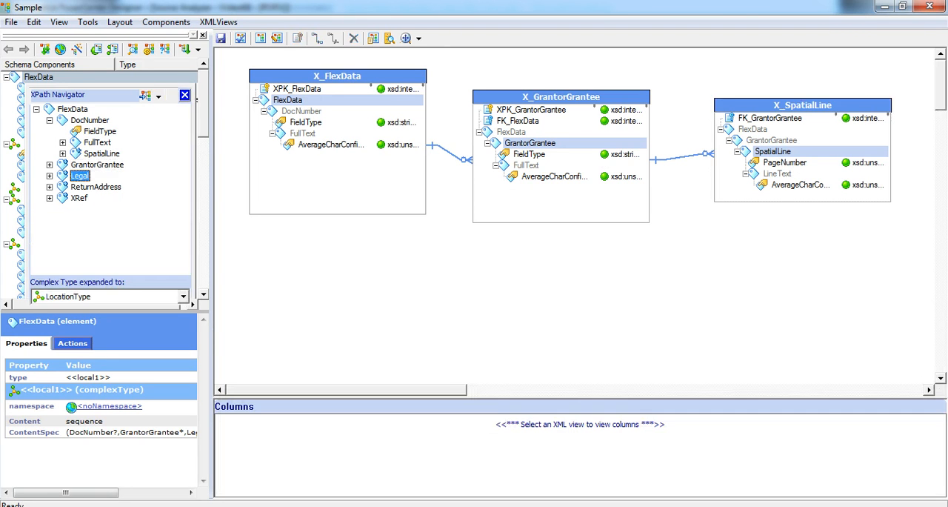
pyautogui.moveTo(311, 122)
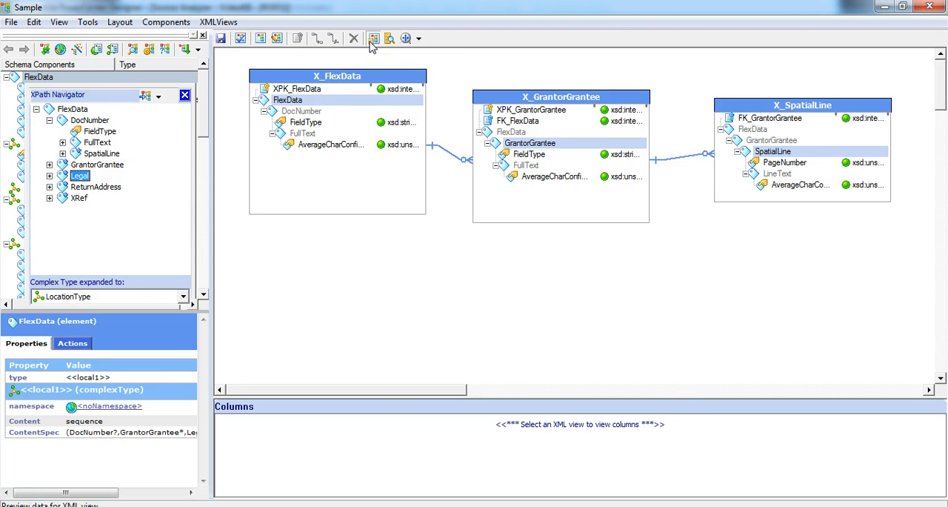
# - Create the X_Legal view with FieldType columns from Legal and Legal1
pyautogui.click(373, 38)
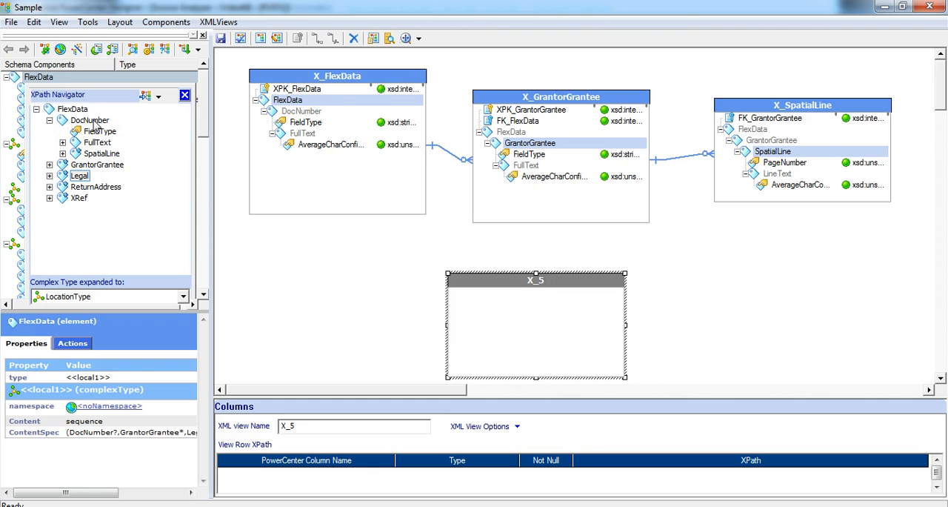
pyautogui.moveTo(96, 124)
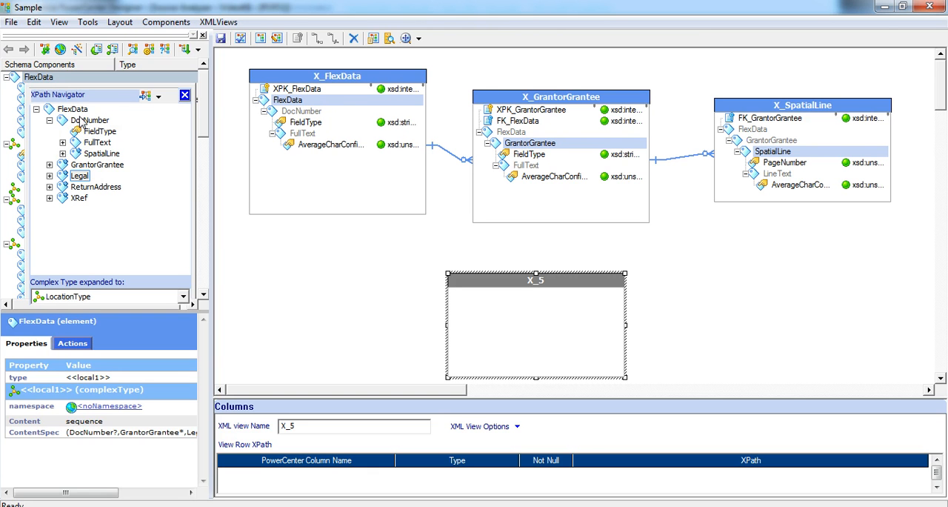
pyautogui.click(97, 165)
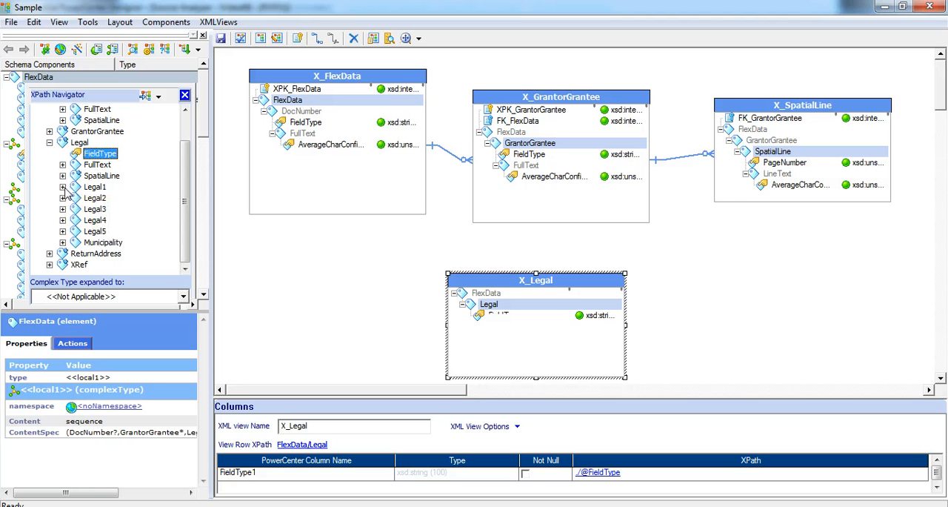
pyautogui.moveTo(93, 234)
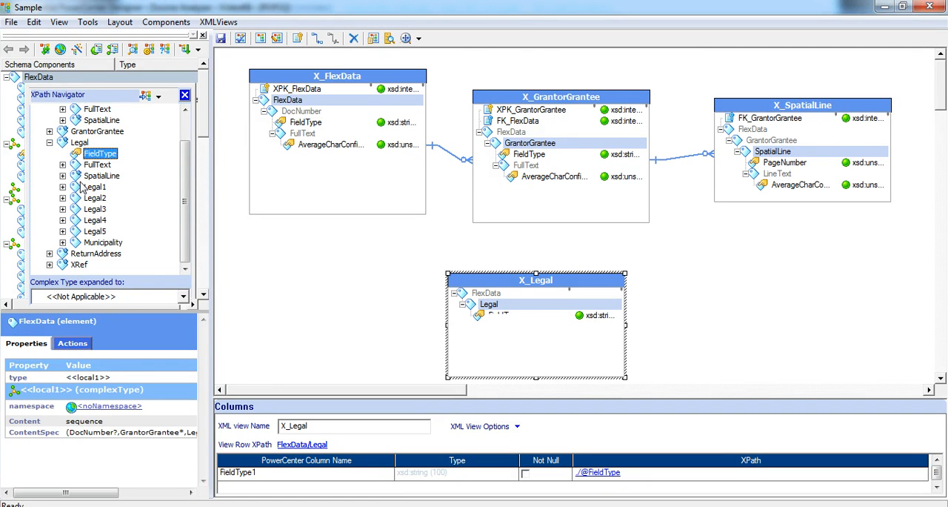
pyautogui.click(63, 187)
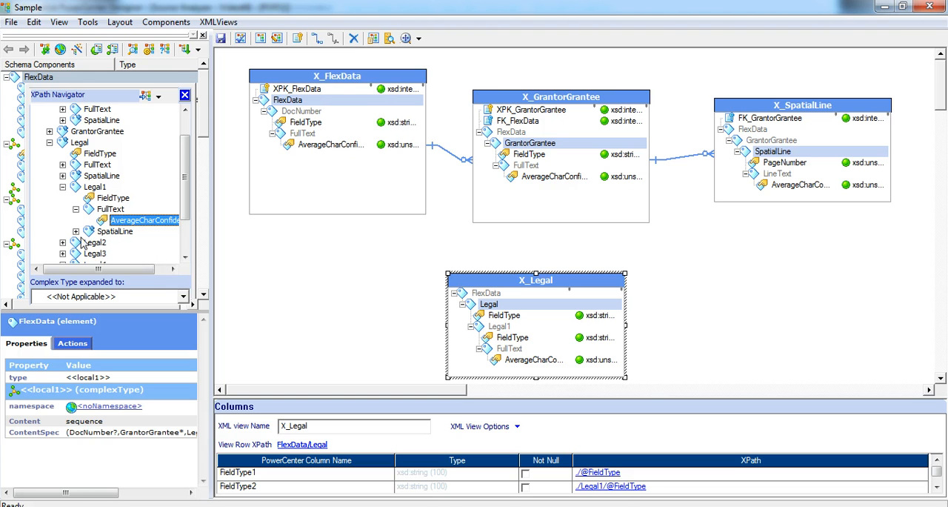
pyautogui.moveTo(108, 238)
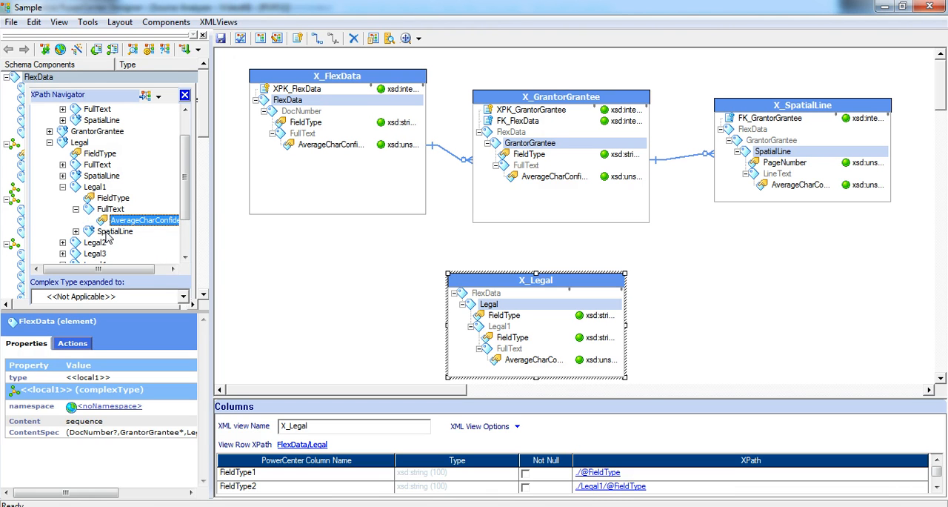
pyautogui.click(115, 231)
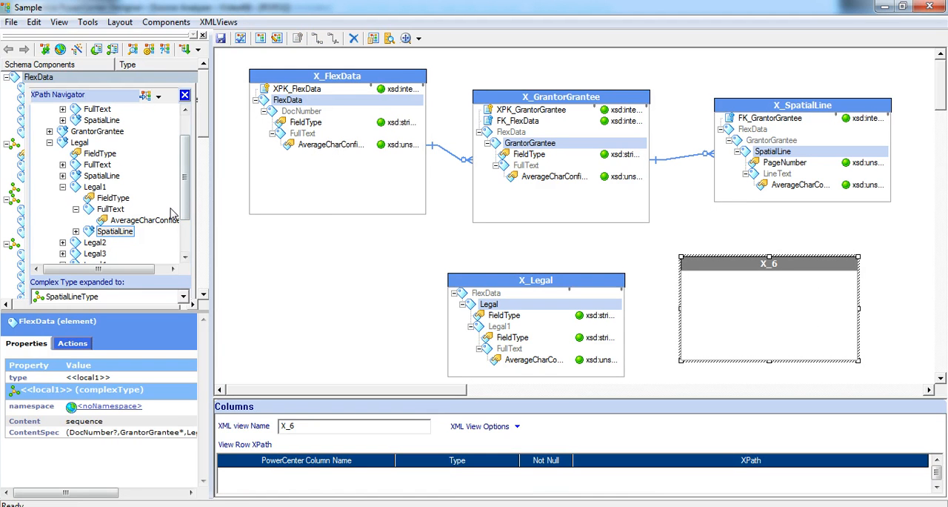
# - Expand SpatialLine under Legal1 to reach PageNumber for X_SpatialLine0
pyautogui.click(131, 241)
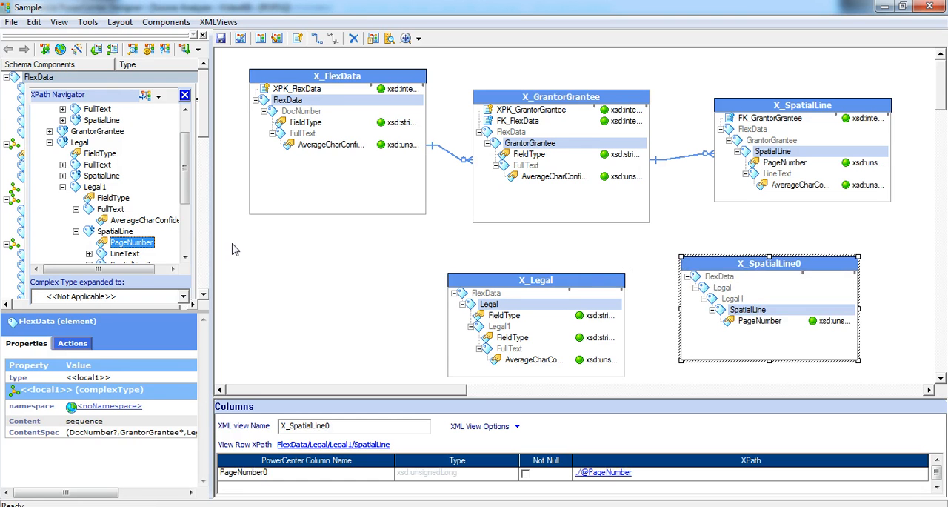
pyautogui.moveTo(737, 266)
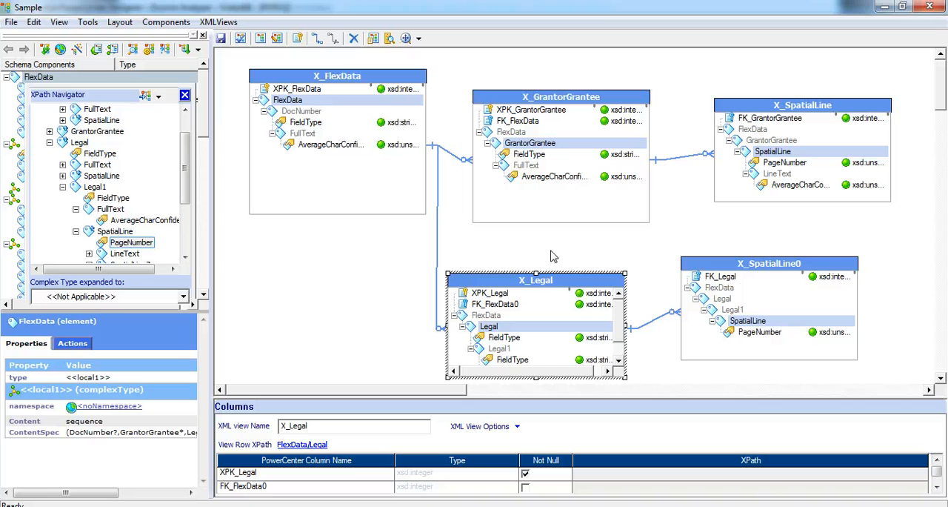
pyautogui.moveTo(393, 185)
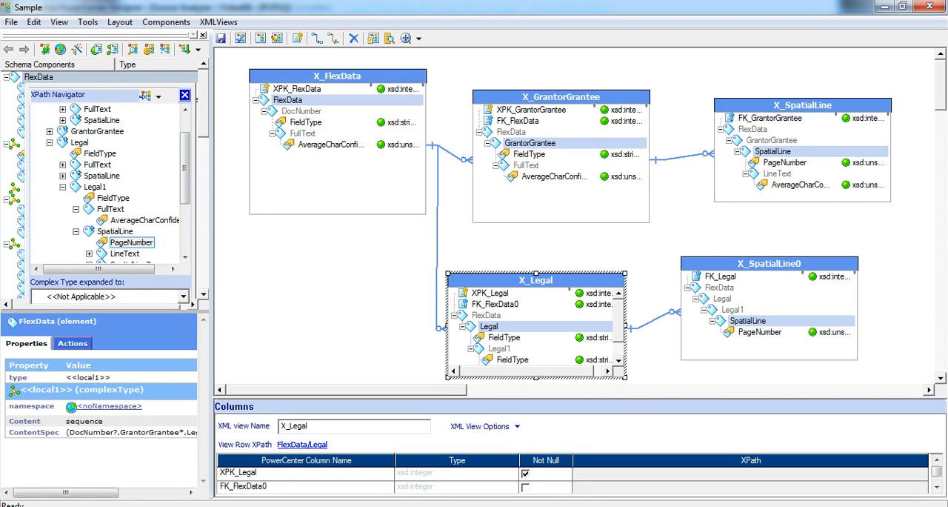
# - Exit the XML Editor through the File menu
pyautogui.click(11, 21)
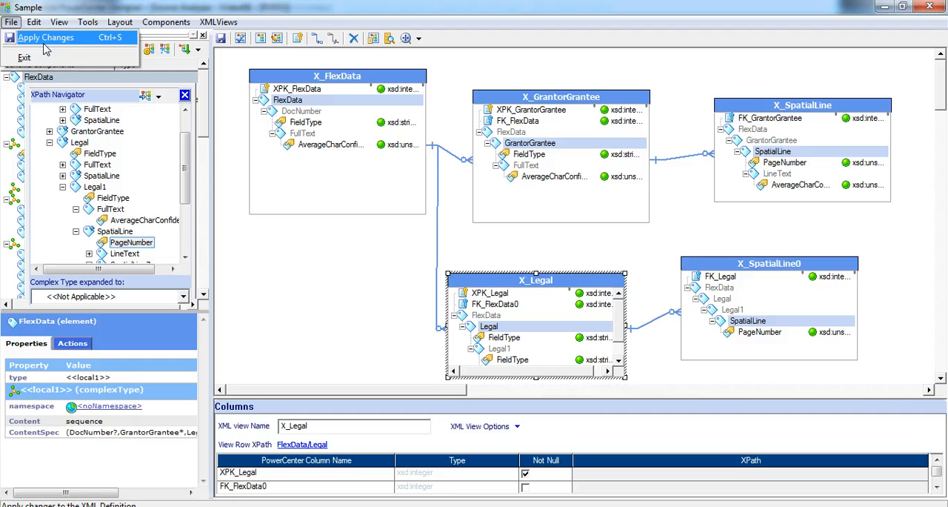
pyautogui.moveTo(24, 58)
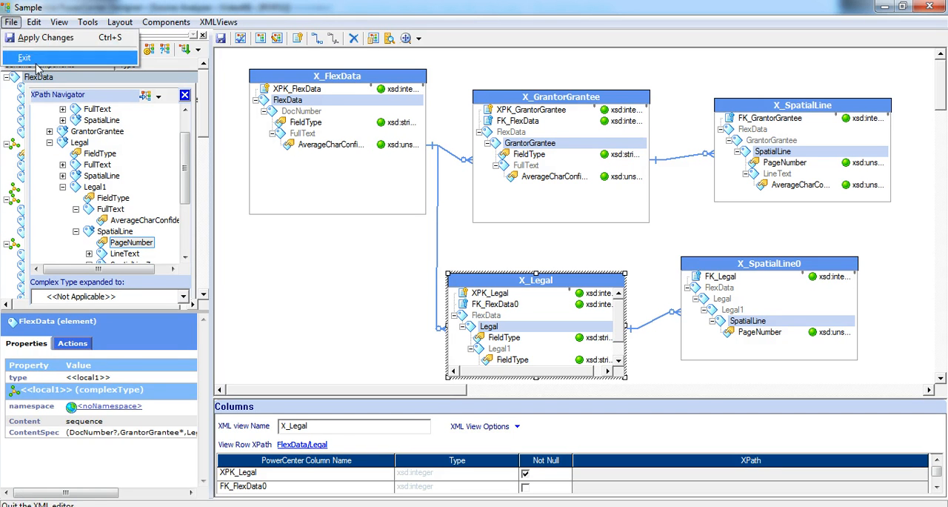
pyautogui.click(24, 58)
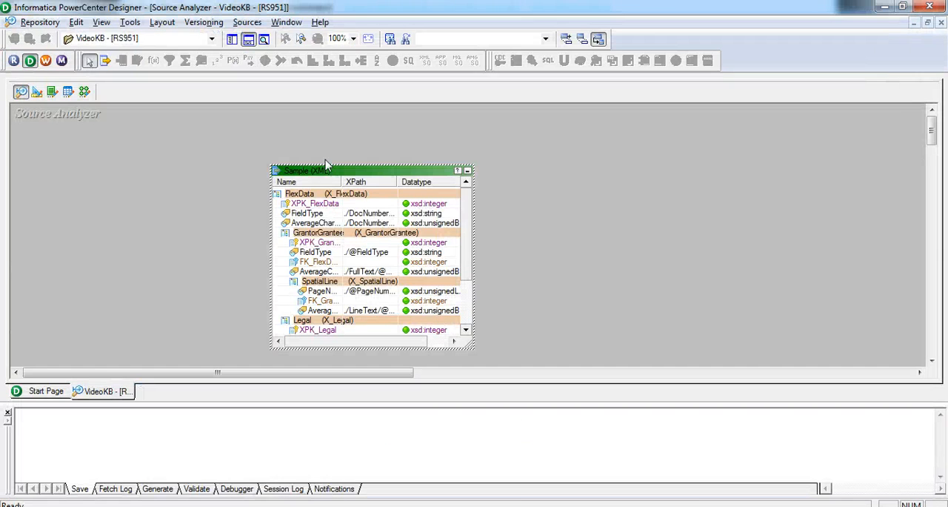